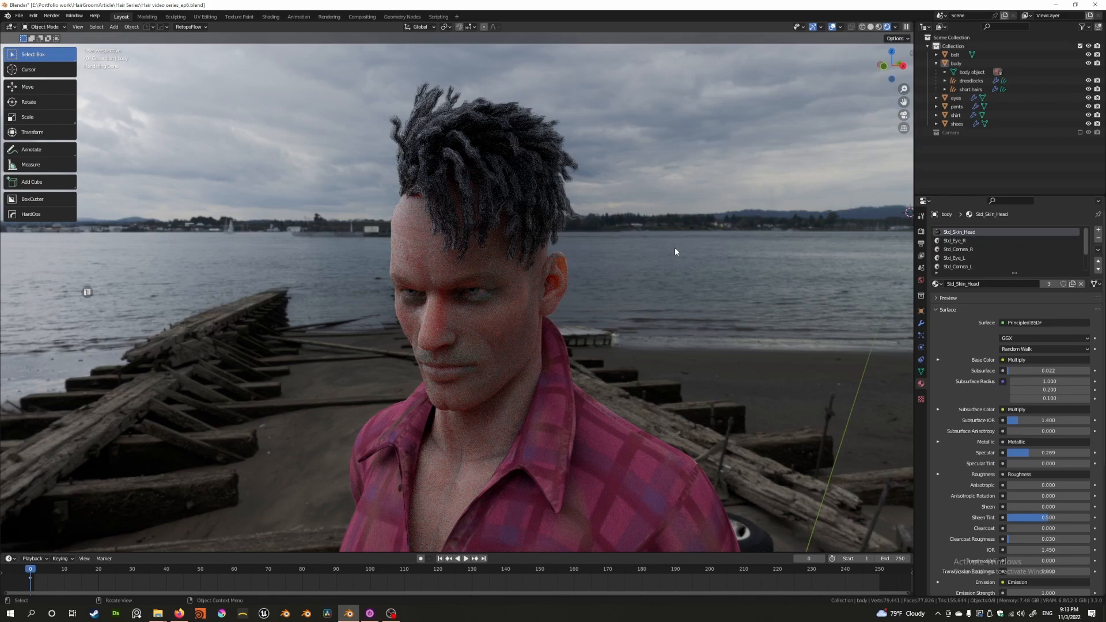
pyautogui.moveTo(682, 268)
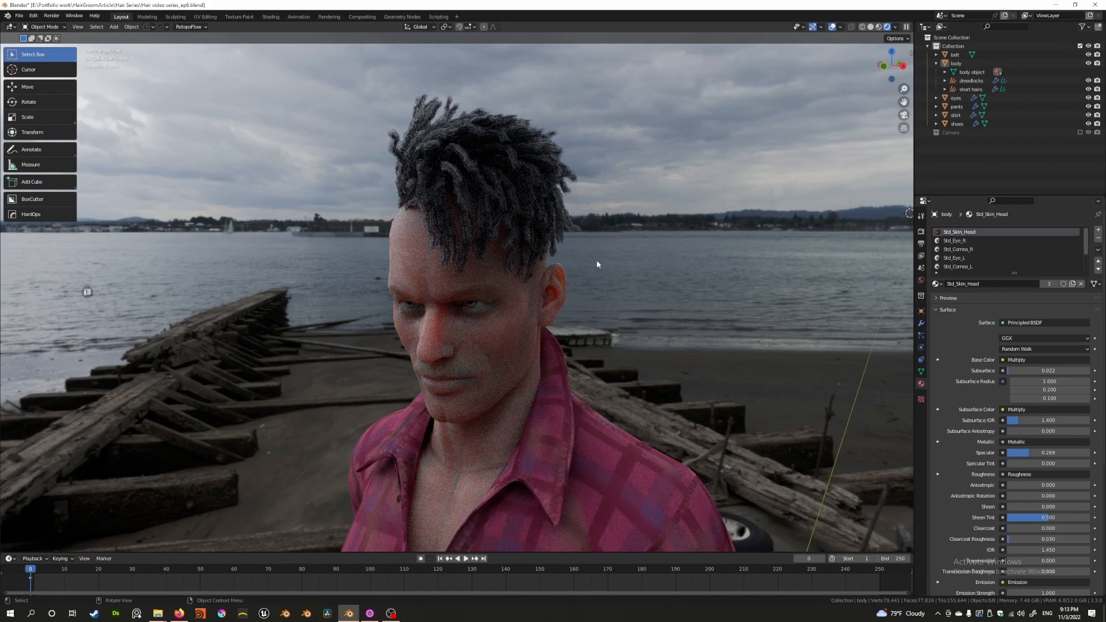
# Switch the dreadlocks hair curves object from Object Mode into Sculpt Mode
pyautogui.click(45, 27)
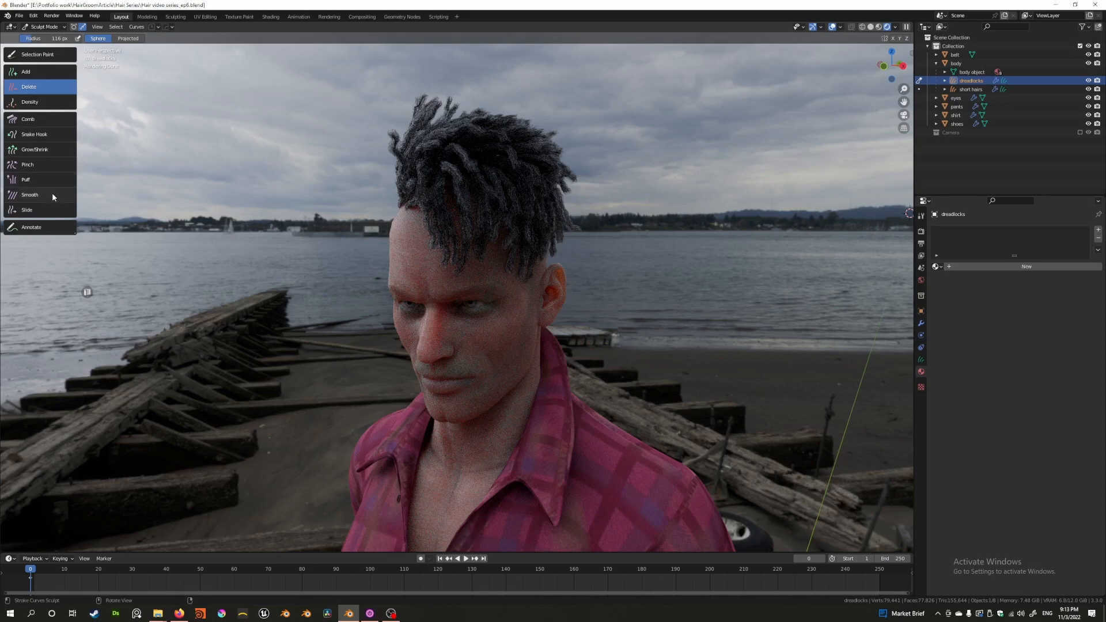
# Choose the Smooth curve brush and set the viewport shading to Solid
pyautogui.click(28, 210)
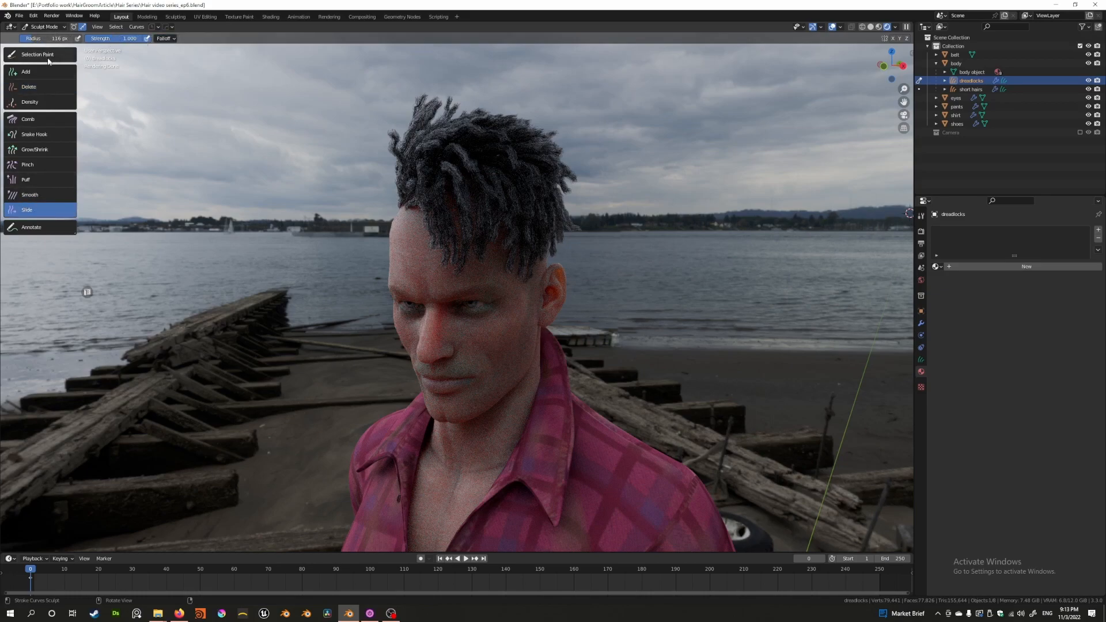
pyautogui.click(29, 194)
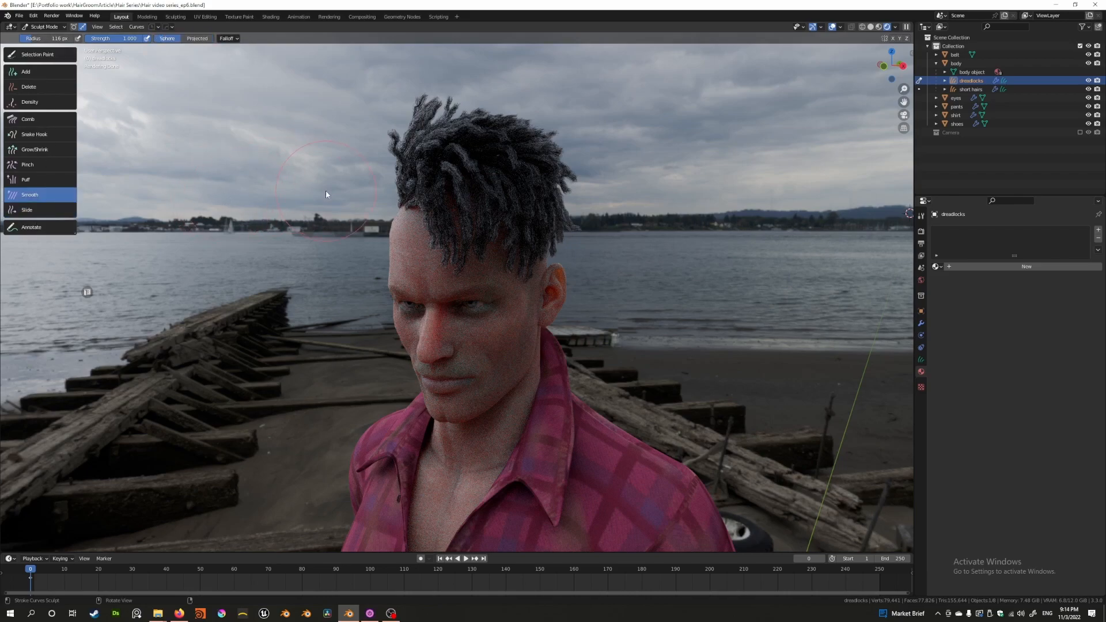
pyautogui.moveTo(558, 179)
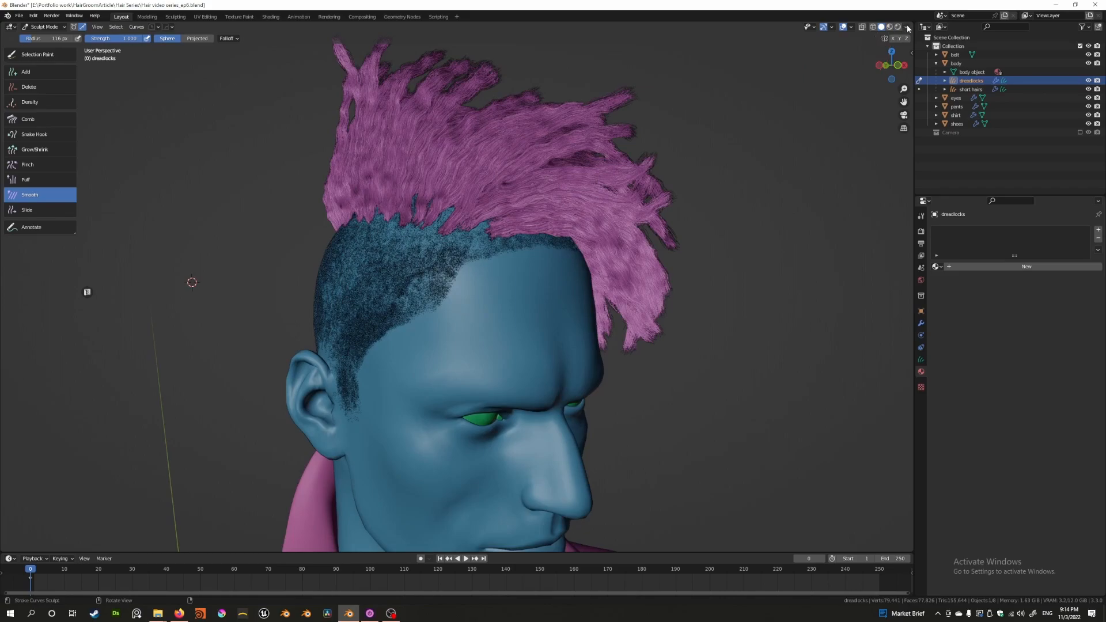
pyautogui.click(908, 27)
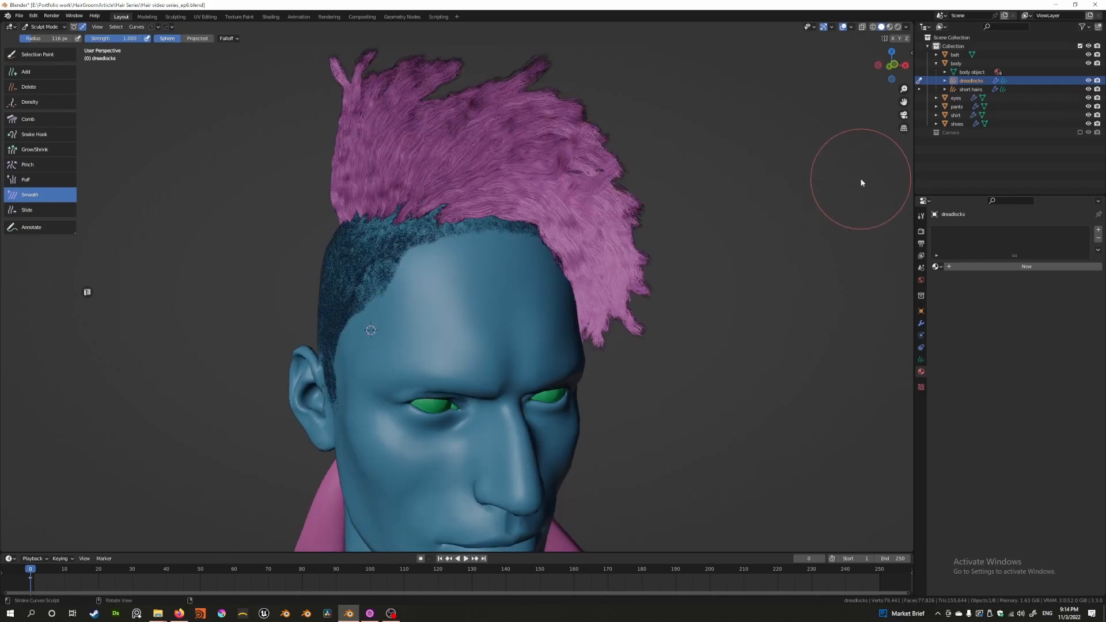
# Show the Smooth Curves brush settings in the Active Tool tab, then pick the Comb brush
pyautogui.click(44, 26)
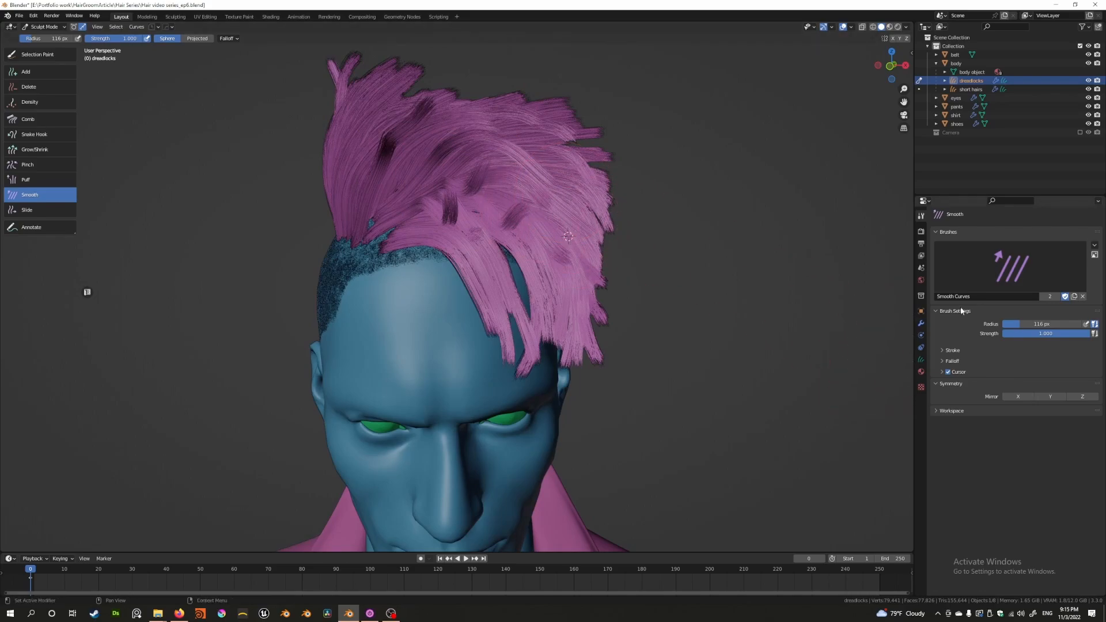
pyautogui.moveTo(1072, 353)
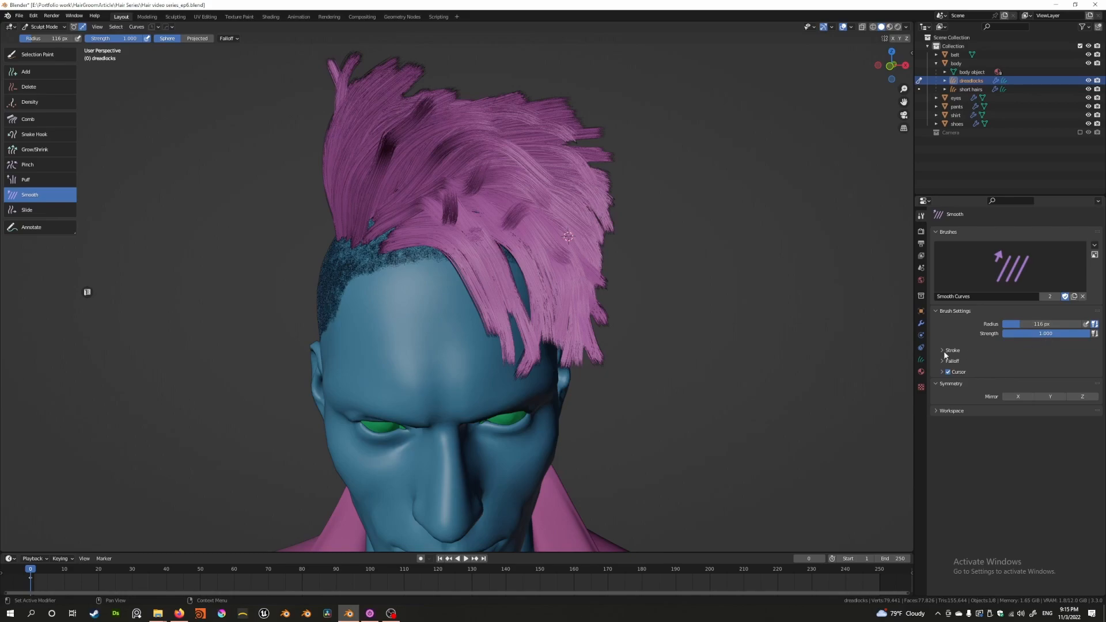
pyautogui.click(958, 371)
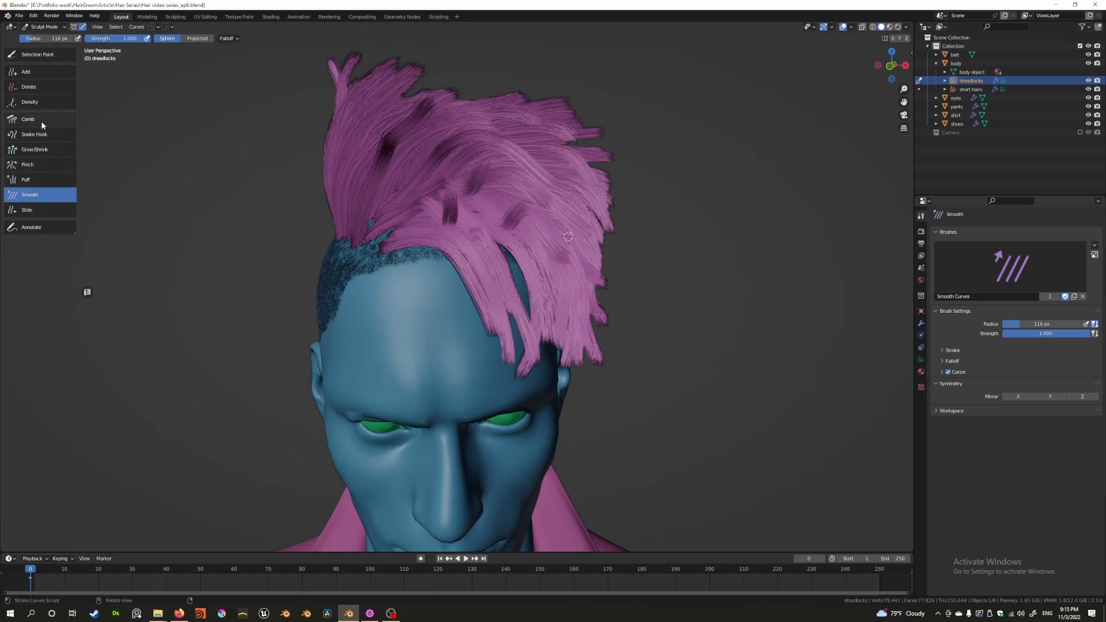
pyautogui.click(28, 119)
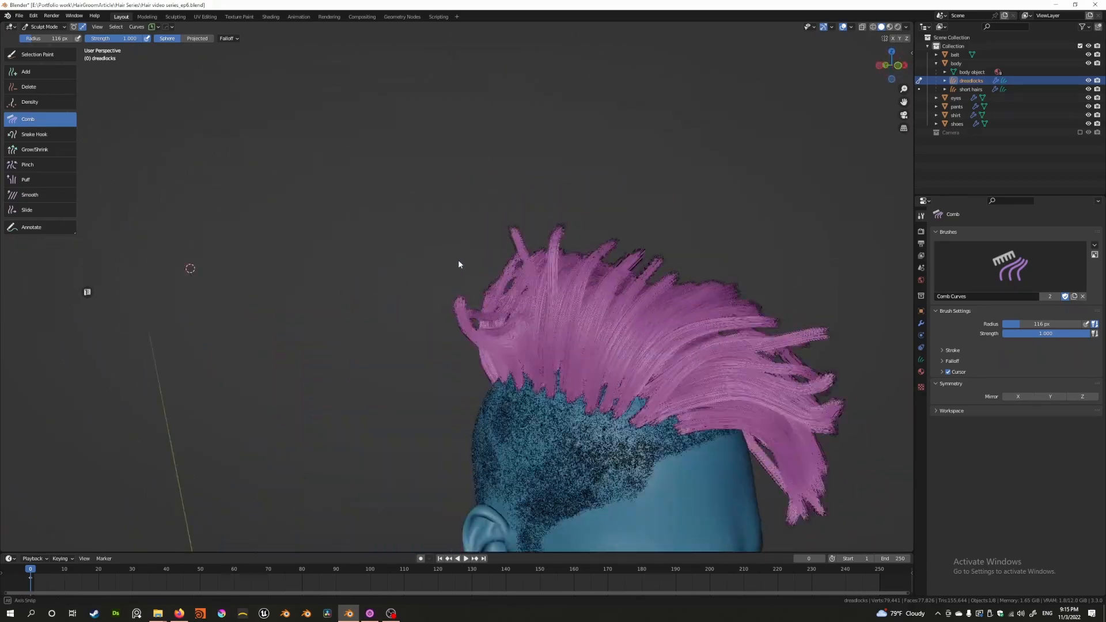
# Smooth the curled dreadlock strand tips with the Smooth brush, checking from behind
pyautogui.click(30, 195)
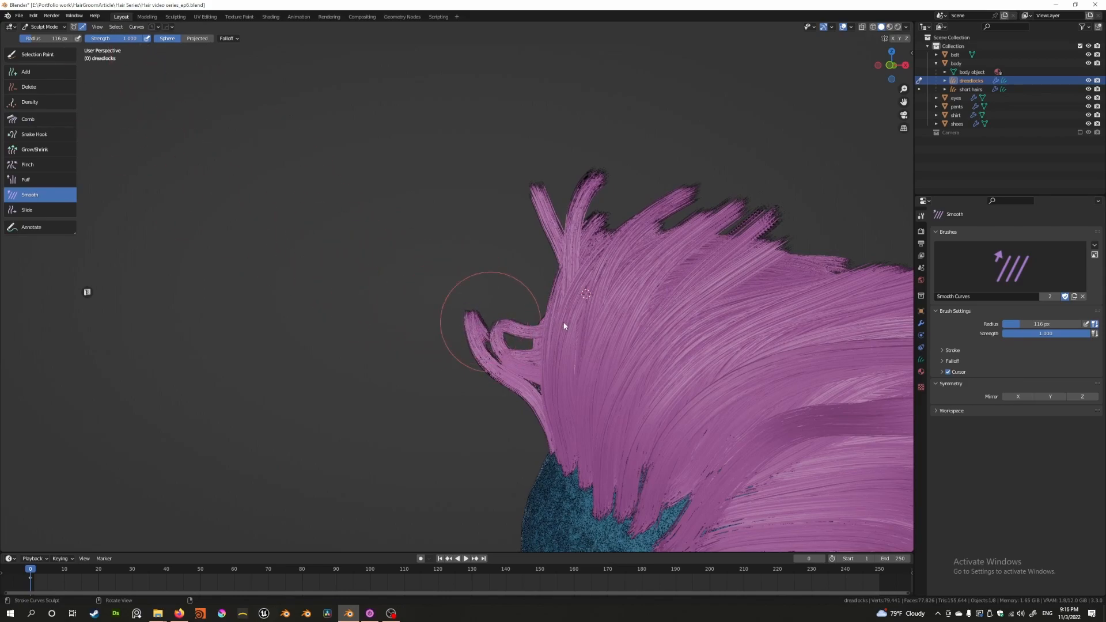
pyautogui.moveTo(565, 317); pyautogui.dragTo(424, 339)
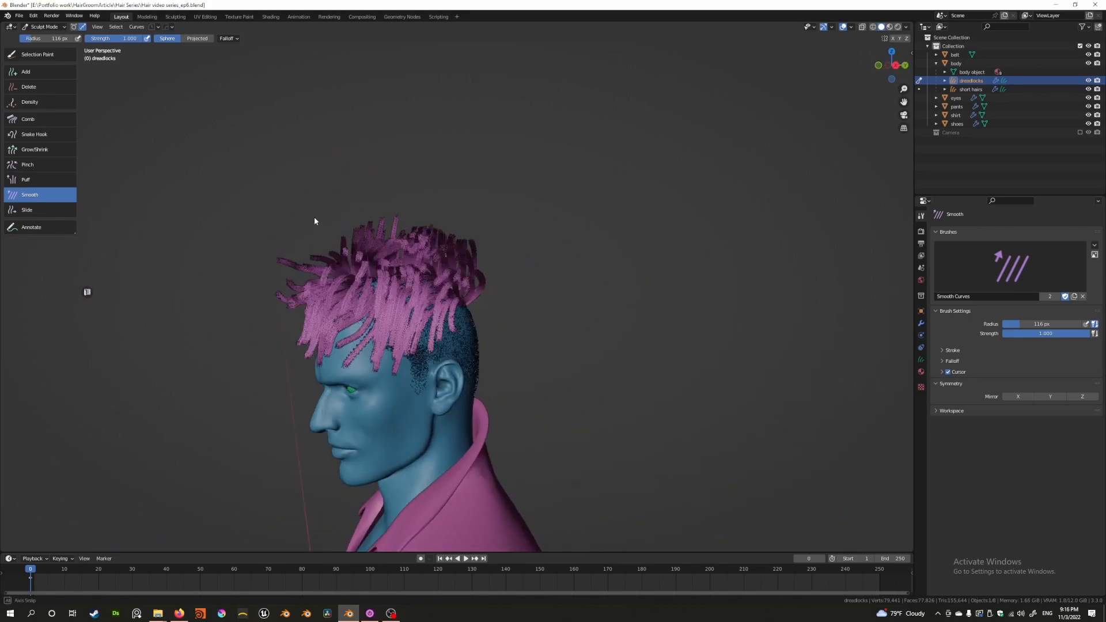
pyautogui.moveTo(314, 221); pyautogui.dragTo(475, 221)
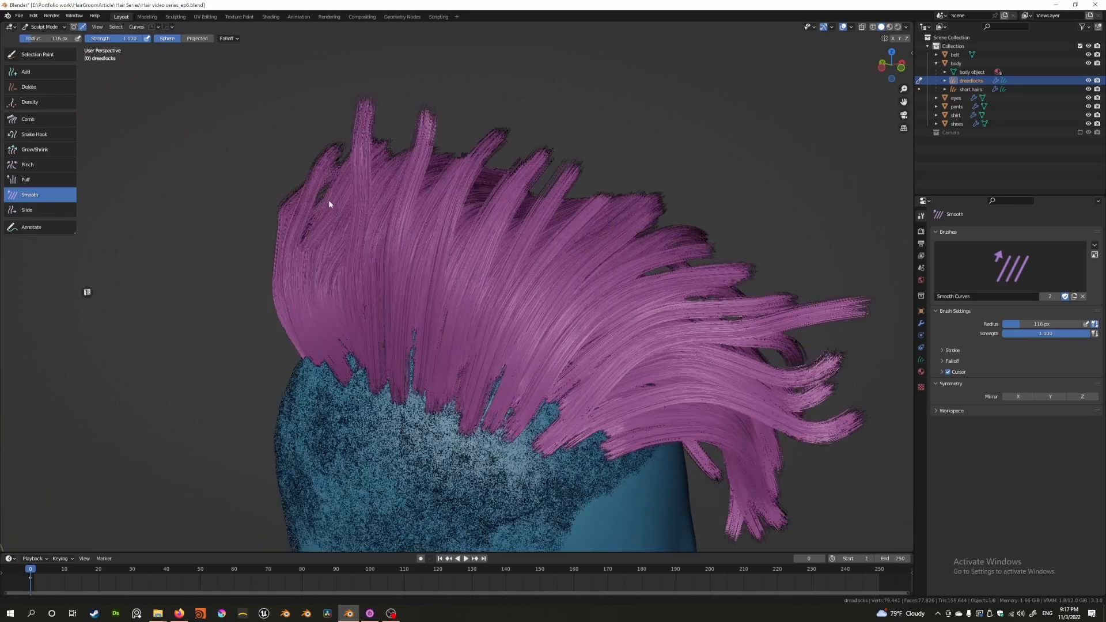
pyautogui.moveTo(328, 204); pyautogui.dragTo(393, 254)
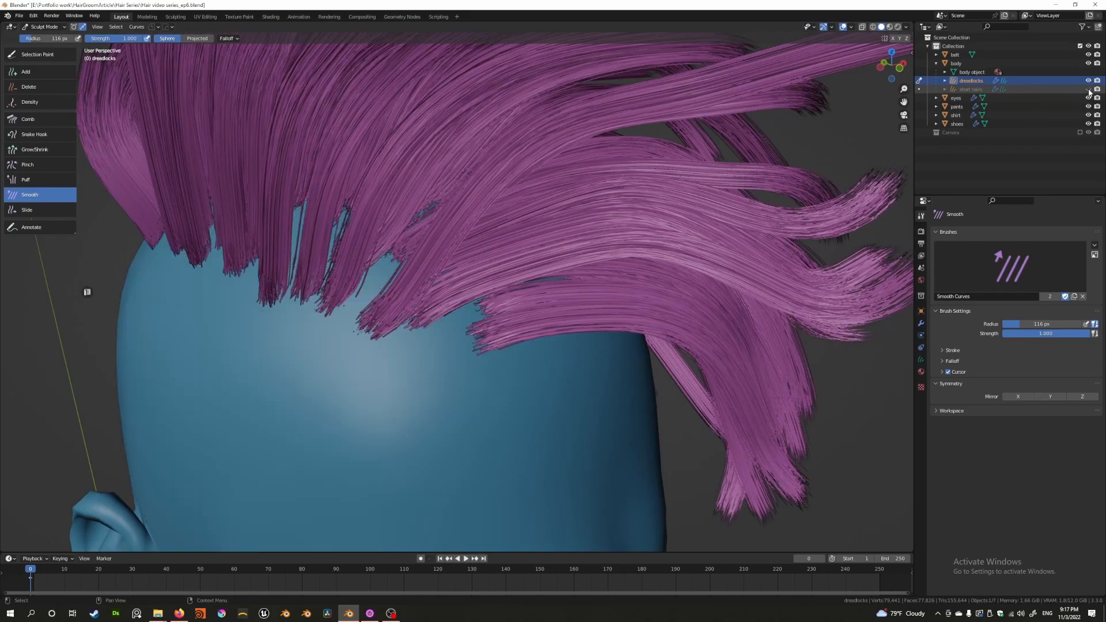
# Hide the short hairs, select the Slide brush and slide guide curves along the scalp
pyautogui.click(921, 323)
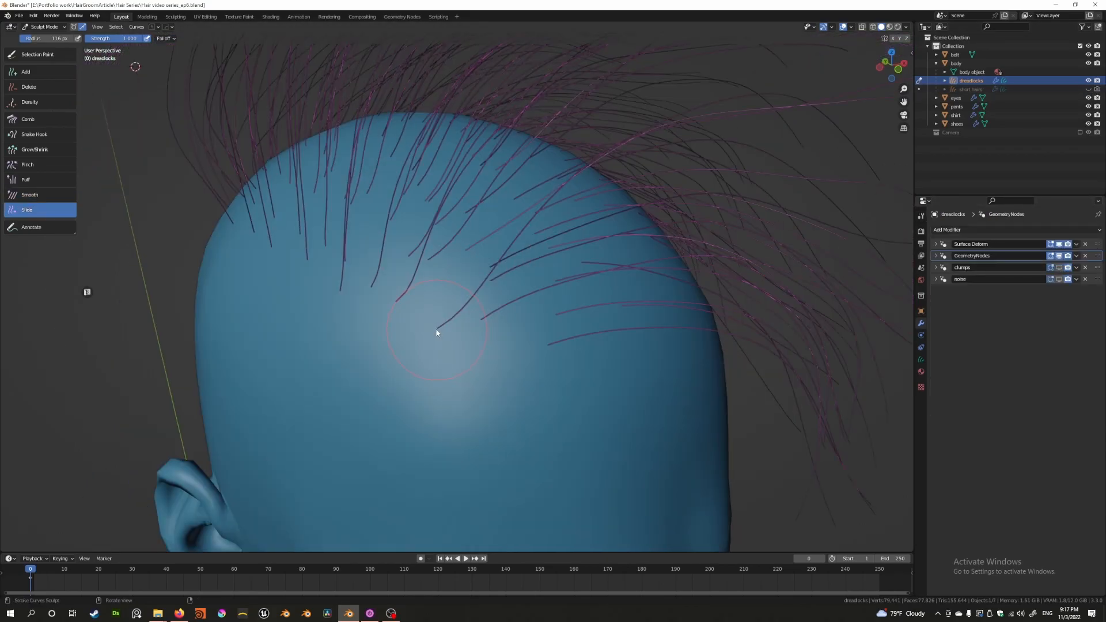
pyautogui.click(921, 216)
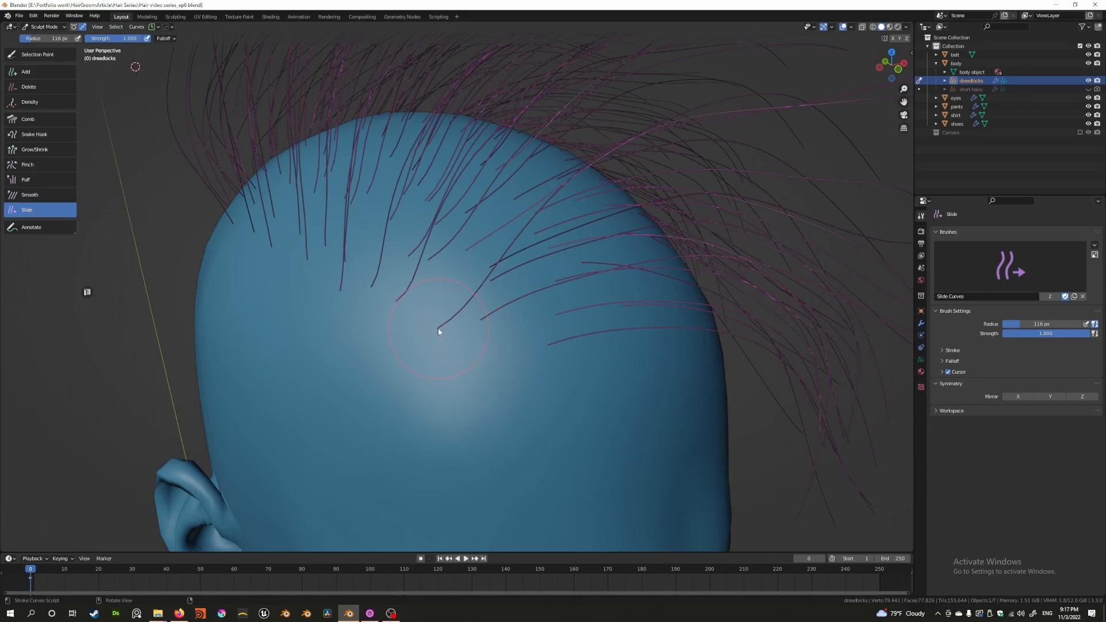
pyautogui.moveTo(439, 332); pyautogui.dragTo(472, 351)
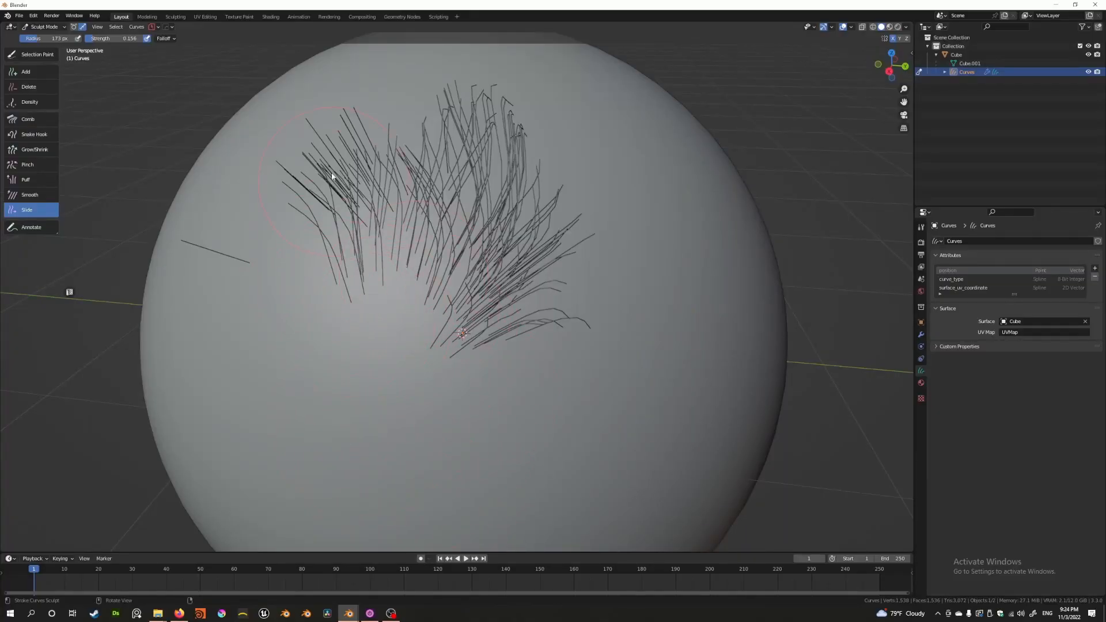
# Slide the test sphere's hair patch back and forth, then across toward its right side
pyautogui.moveTo(332, 176); pyautogui.dragTo(368, 223)
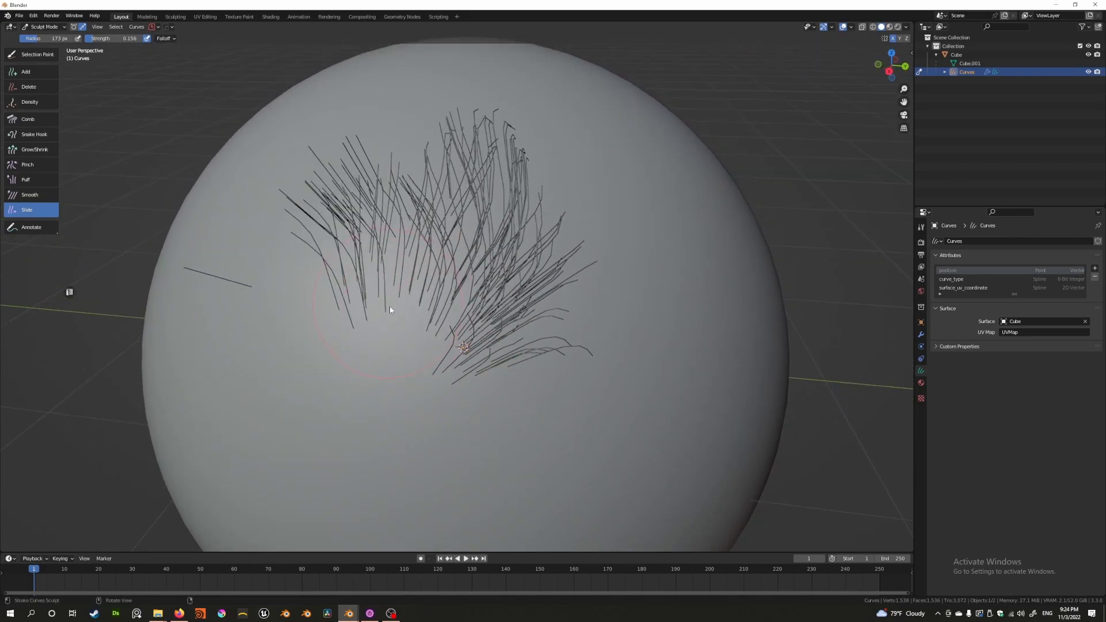
pyautogui.moveTo(389, 311); pyautogui.dragTo(475, 382)
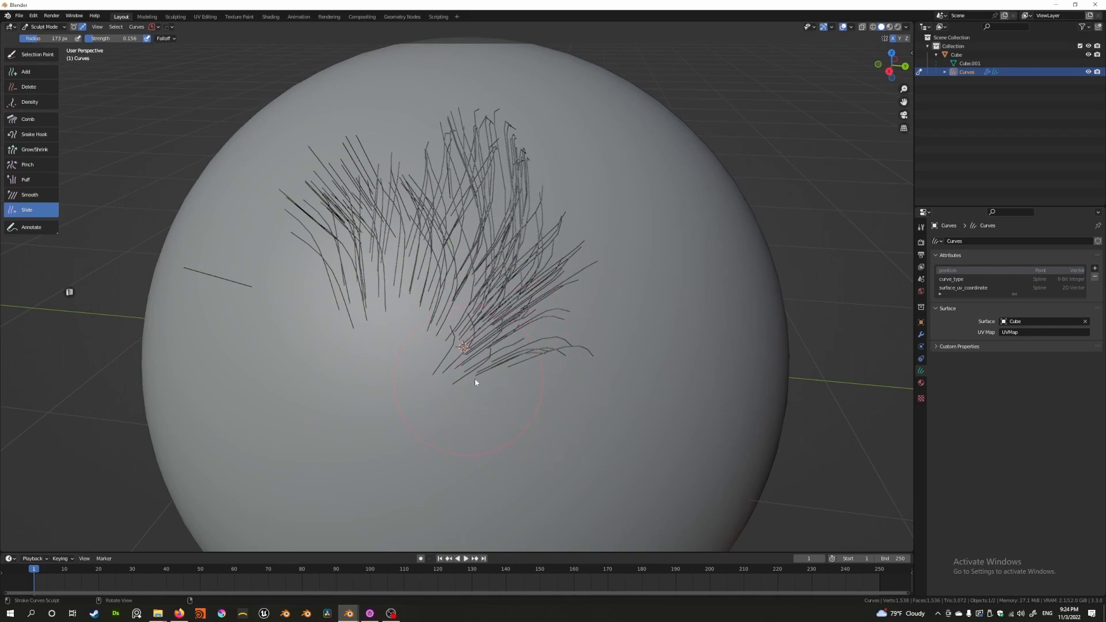
pyautogui.moveTo(474, 383); pyautogui.dragTo(390, 293)
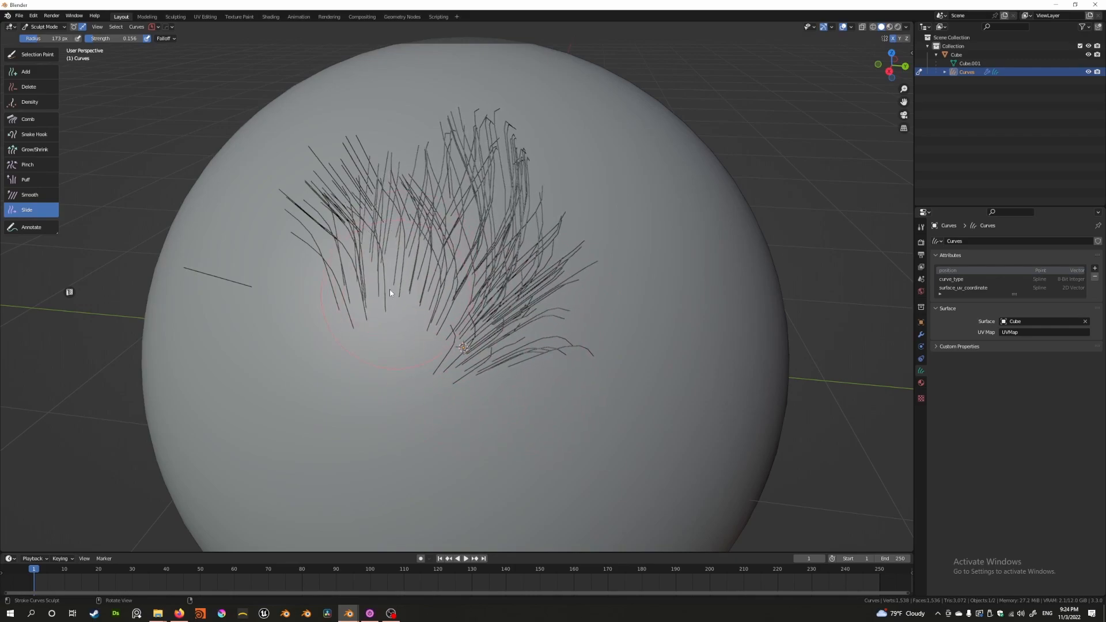
pyautogui.moveTo(392, 292); pyautogui.dragTo(529, 244)
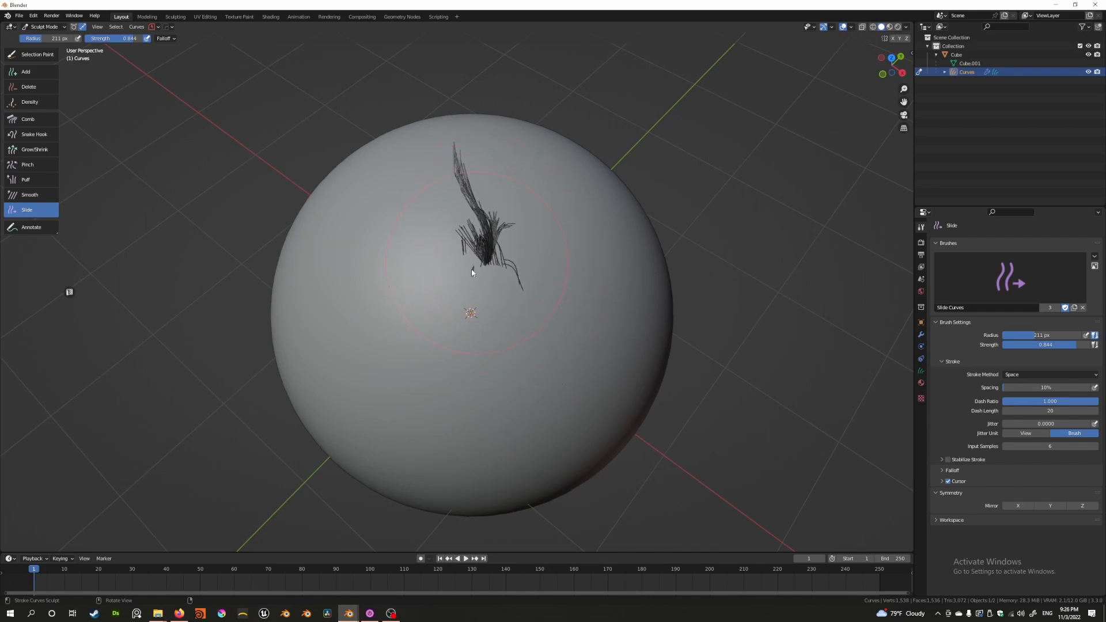
pyautogui.moveTo(472, 271); pyautogui.dragTo(521, 296)
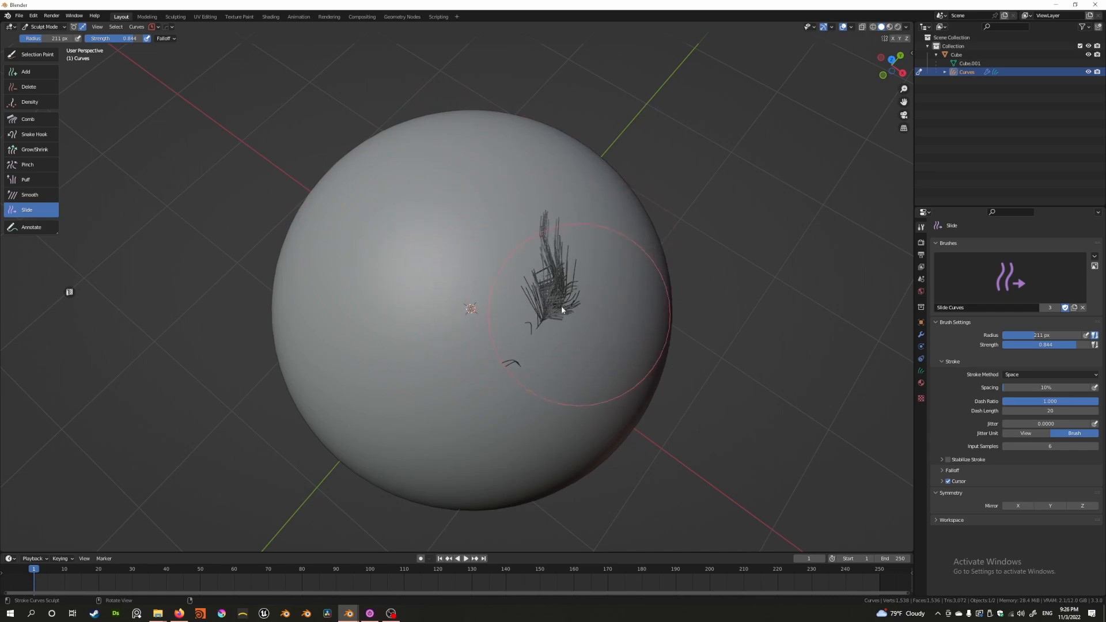
pyautogui.moveTo(557, 289); pyautogui.dragTo(631, 353)
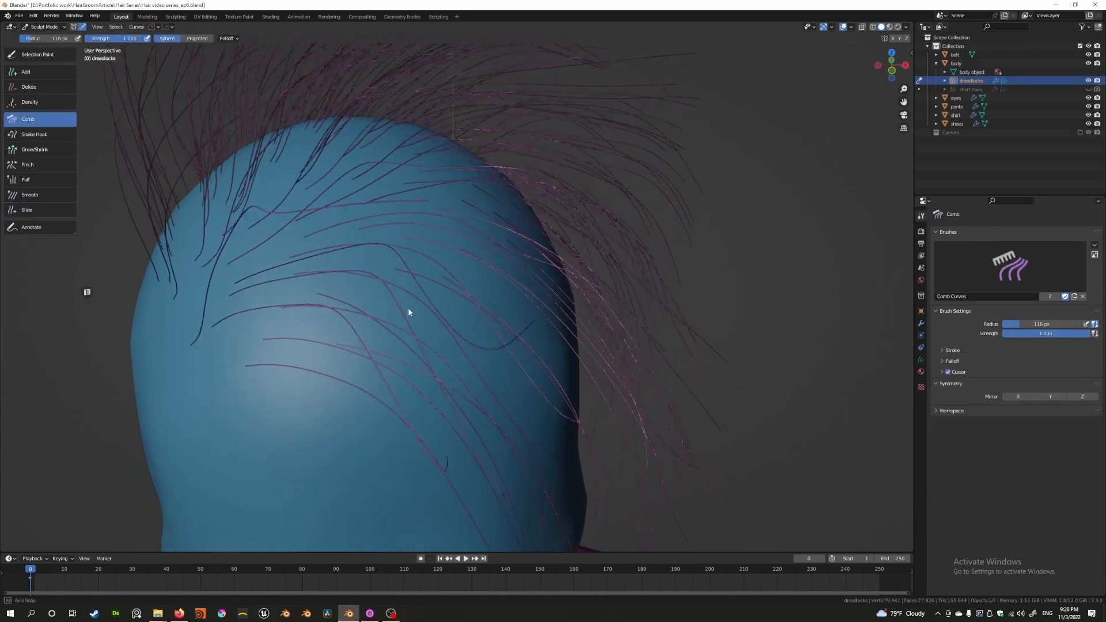
# View the full groom from behind the head and comb the dreadlocks strands
pyautogui.moveTo(409, 313); pyautogui.dragTo(424, 111)
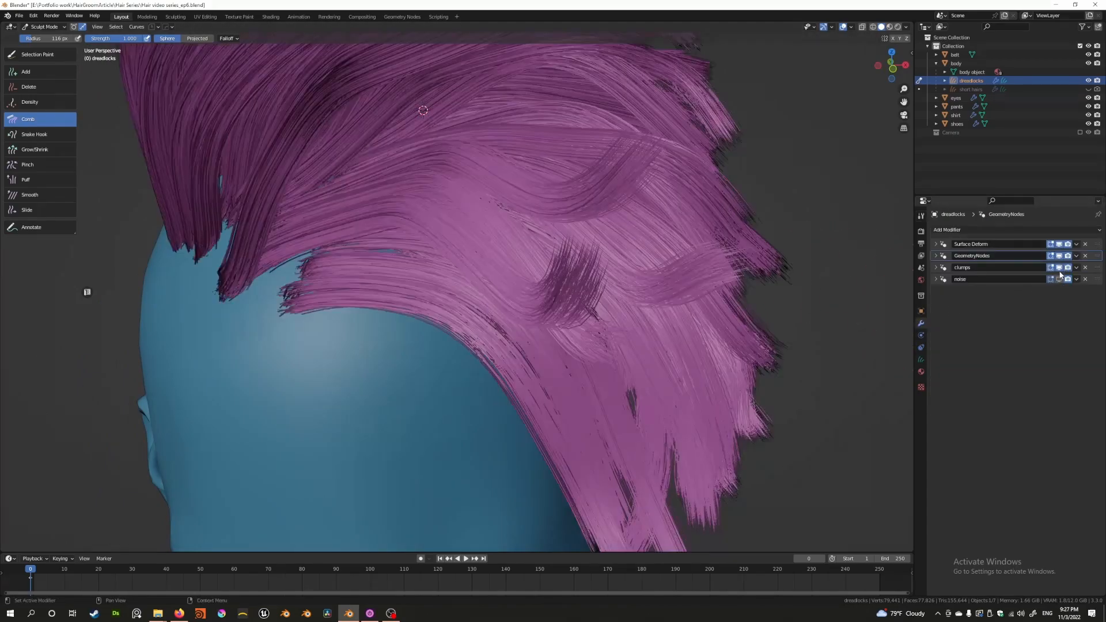
pyautogui.moveTo(494, 283); pyautogui.dragTo(473, 251)
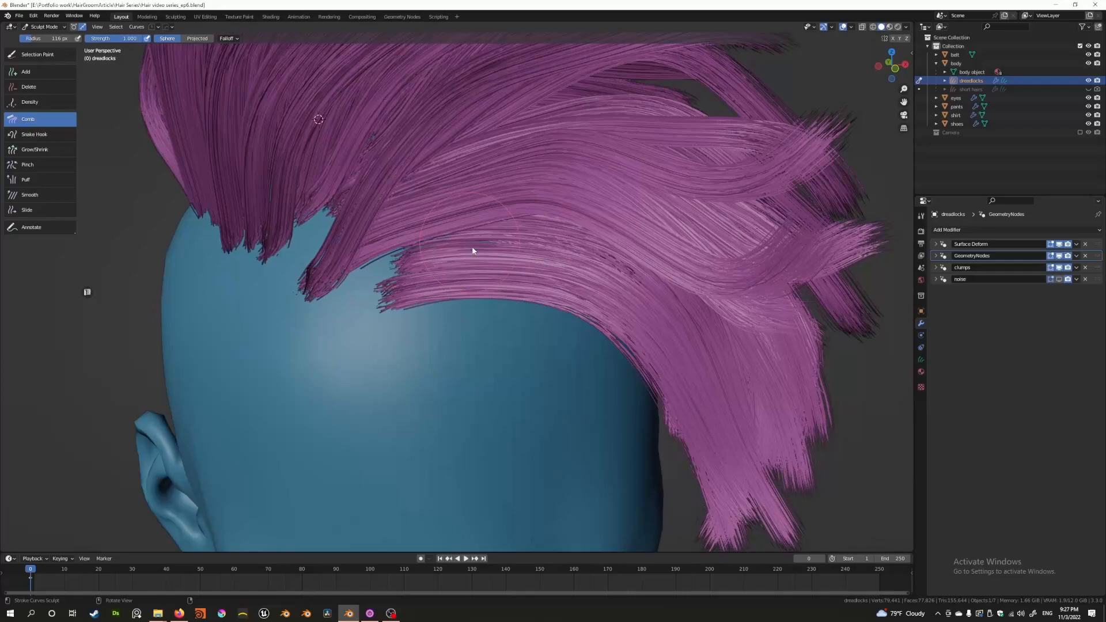
pyautogui.moveTo(473, 251); pyautogui.dragTo(387, 256)
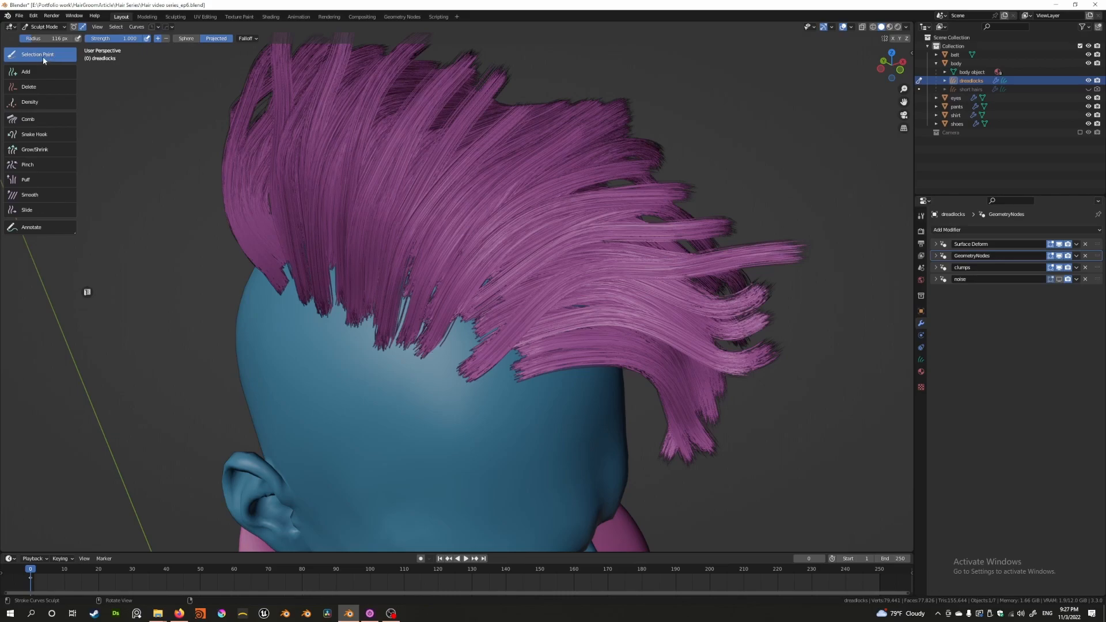
pyautogui.moveTo(518, 217)
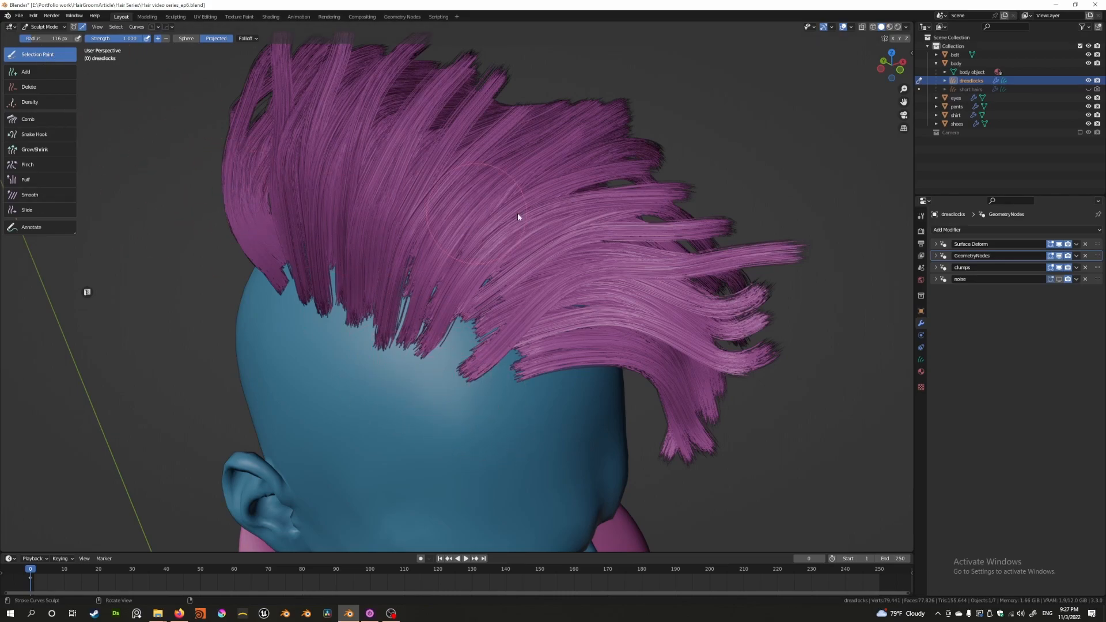
# Paint a curve selection over the front dreadlocks and show solid Object colours
pyautogui.click(921, 216)
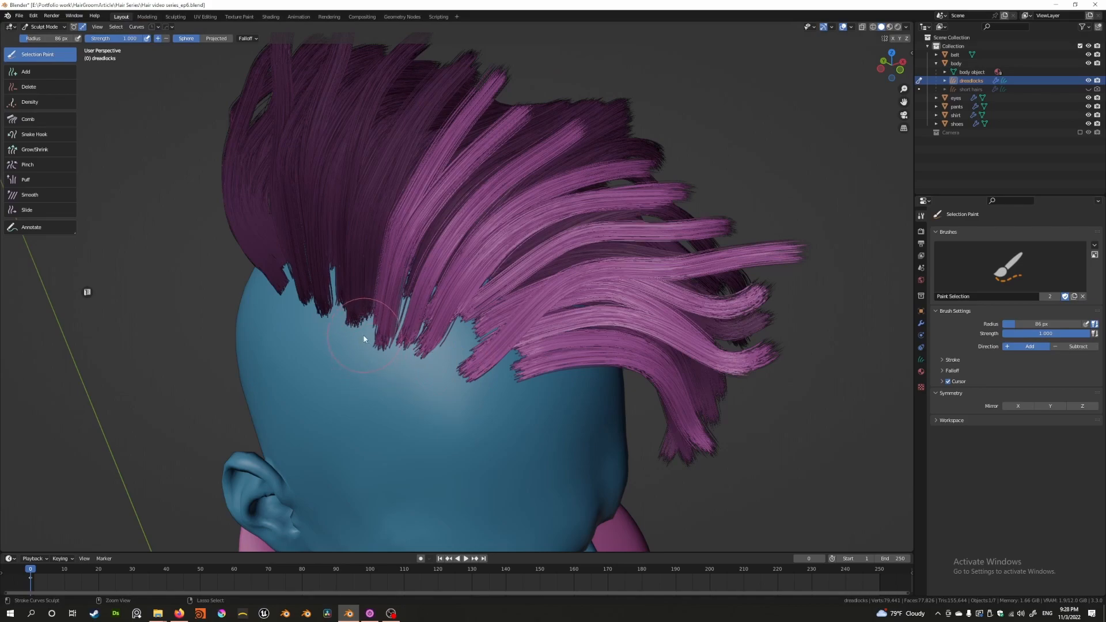
pyautogui.moveTo(364, 339); pyautogui.dragTo(441, 286)
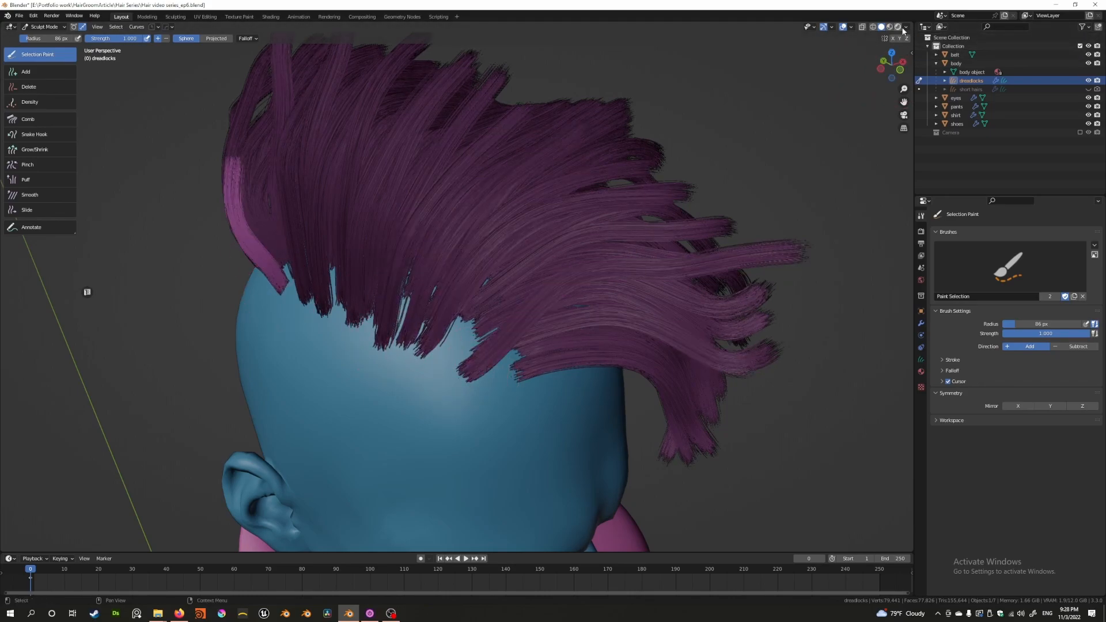
pyautogui.click(906, 27)
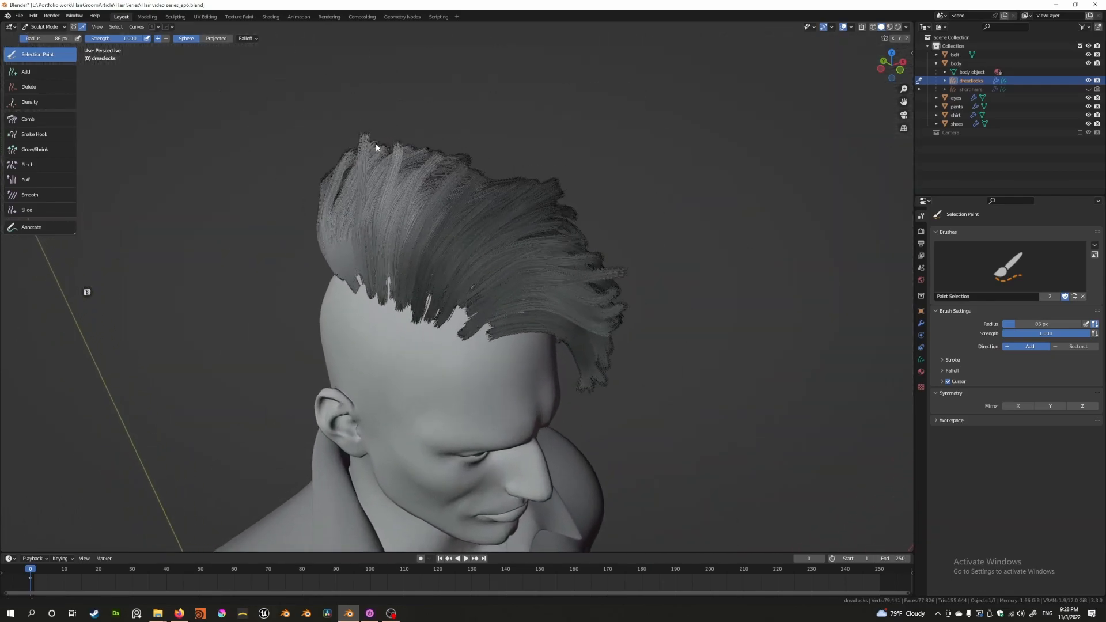
pyautogui.click(909, 27)
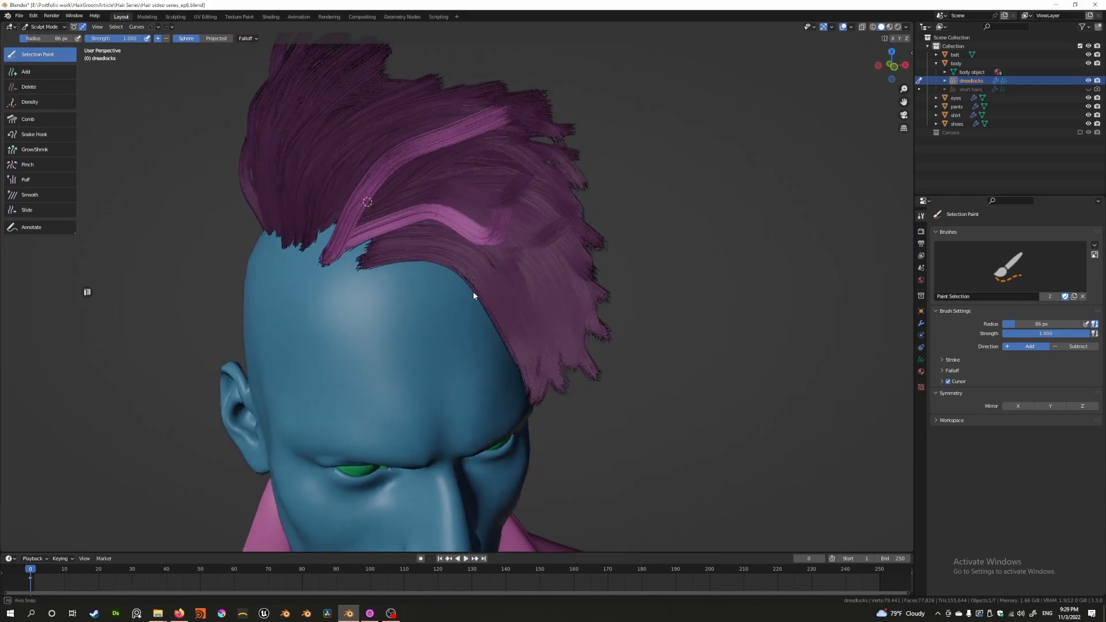
# Comb the selected front strands back along the side of the head
pyautogui.click(28, 118)
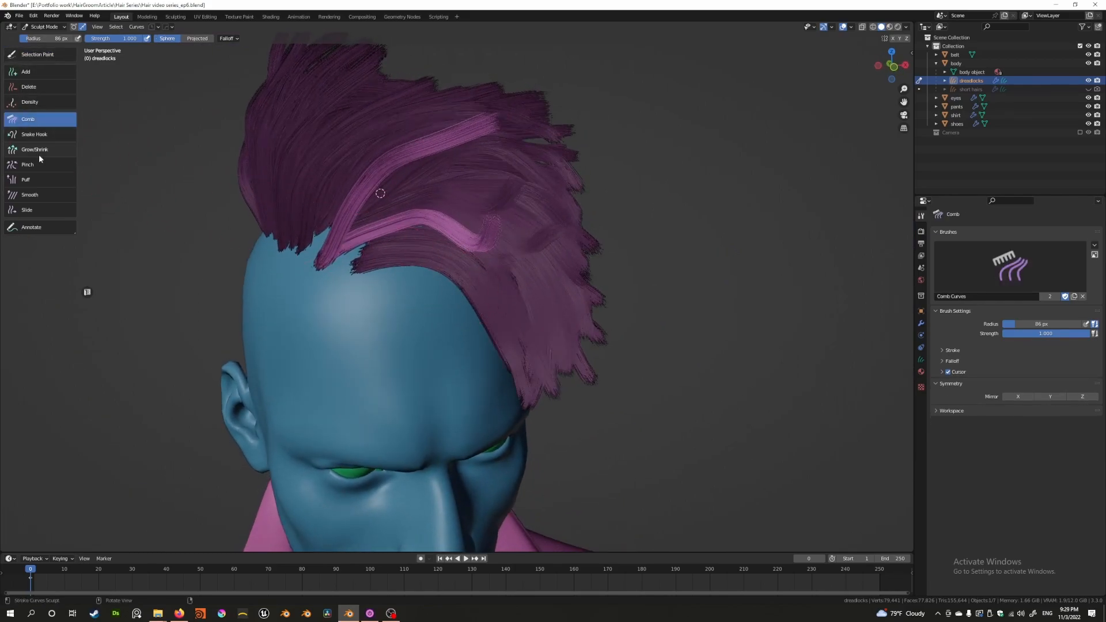
pyautogui.moveTo(380, 192); pyautogui.dragTo(534, 218)
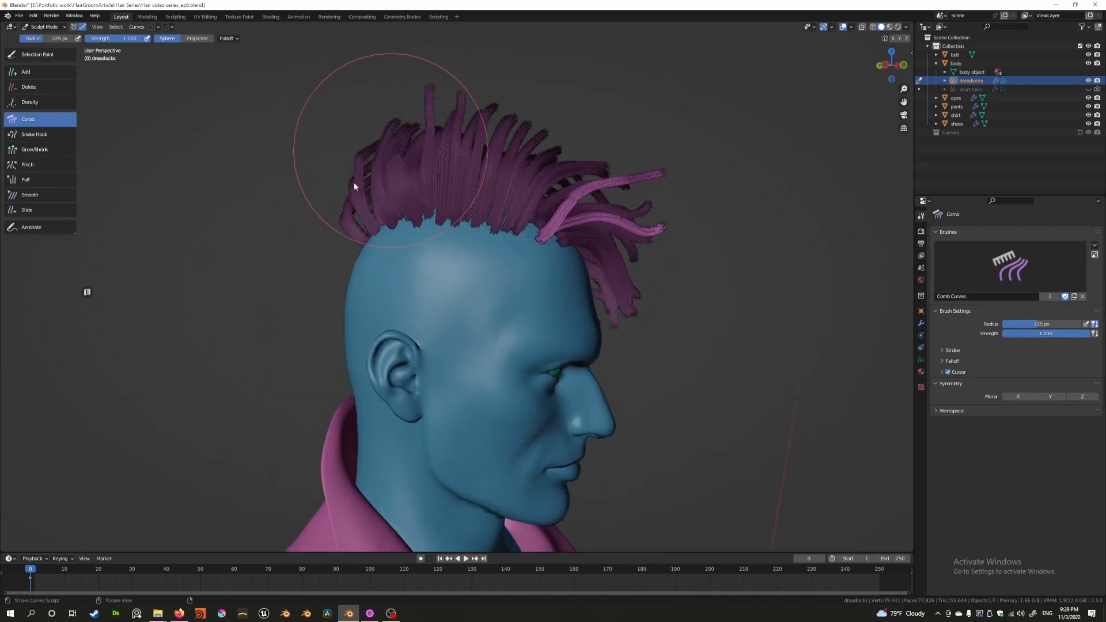
pyautogui.moveTo(353, 186); pyautogui.dragTo(635, 198)
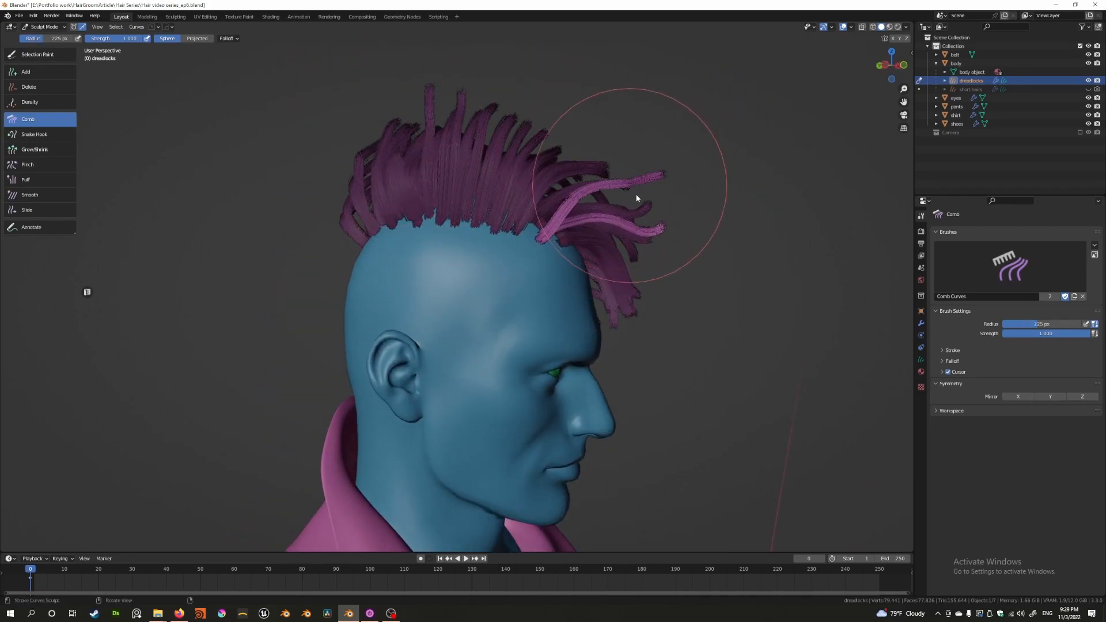
pyautogui.moveTo(621, 204); pyautogui.dragTo(639, 215)
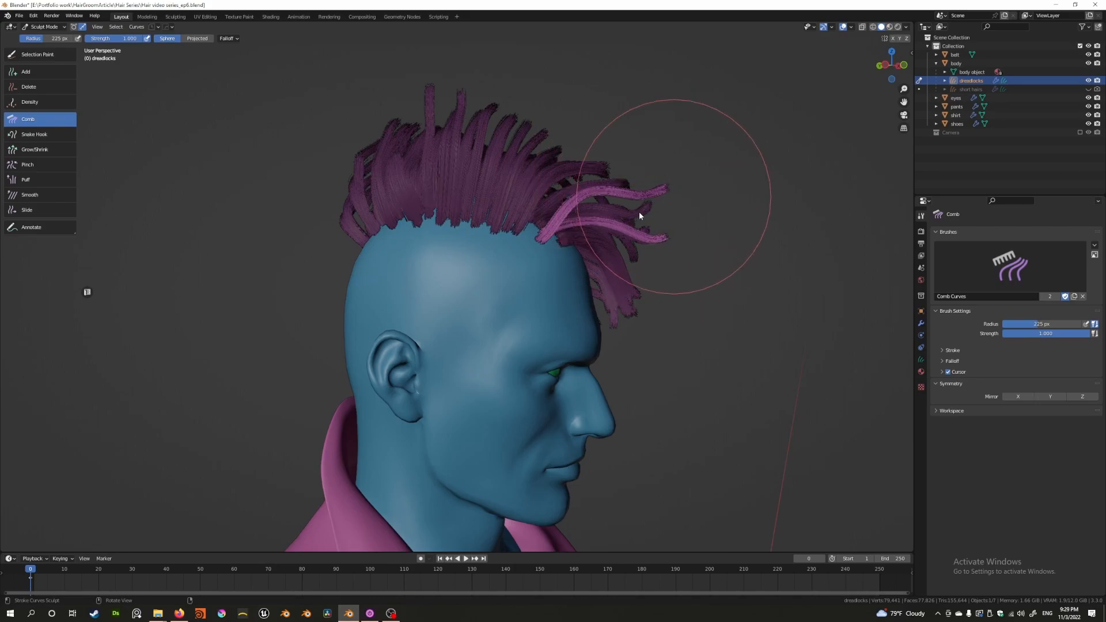
pyautogui.moveTo(638, 215); pyautogui.dragTo(405, 271)
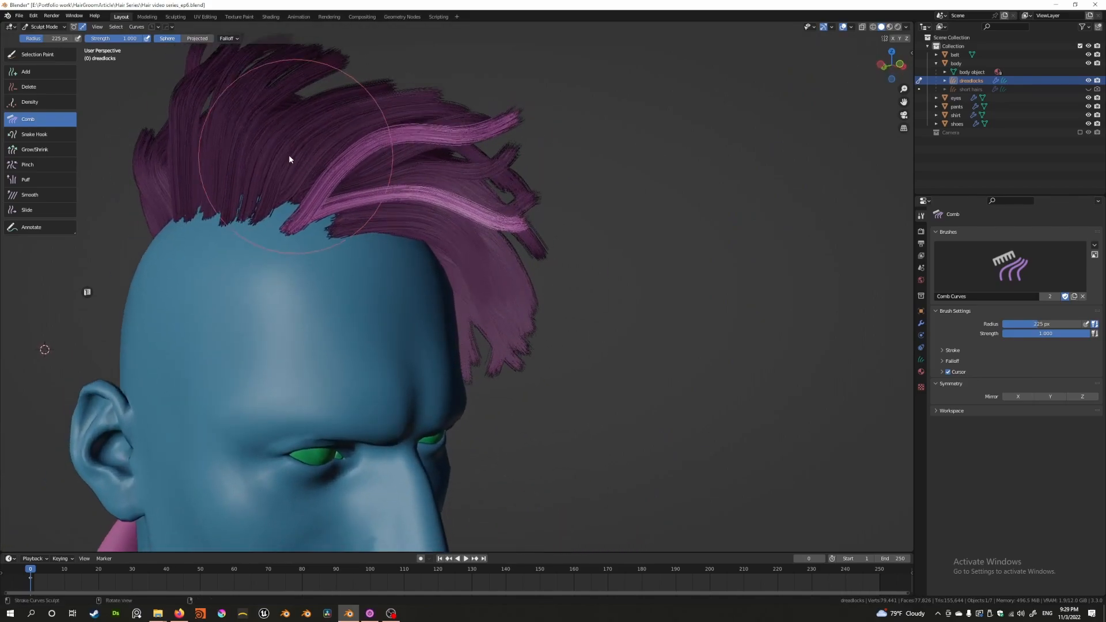
pyautogui.click(37, 55)
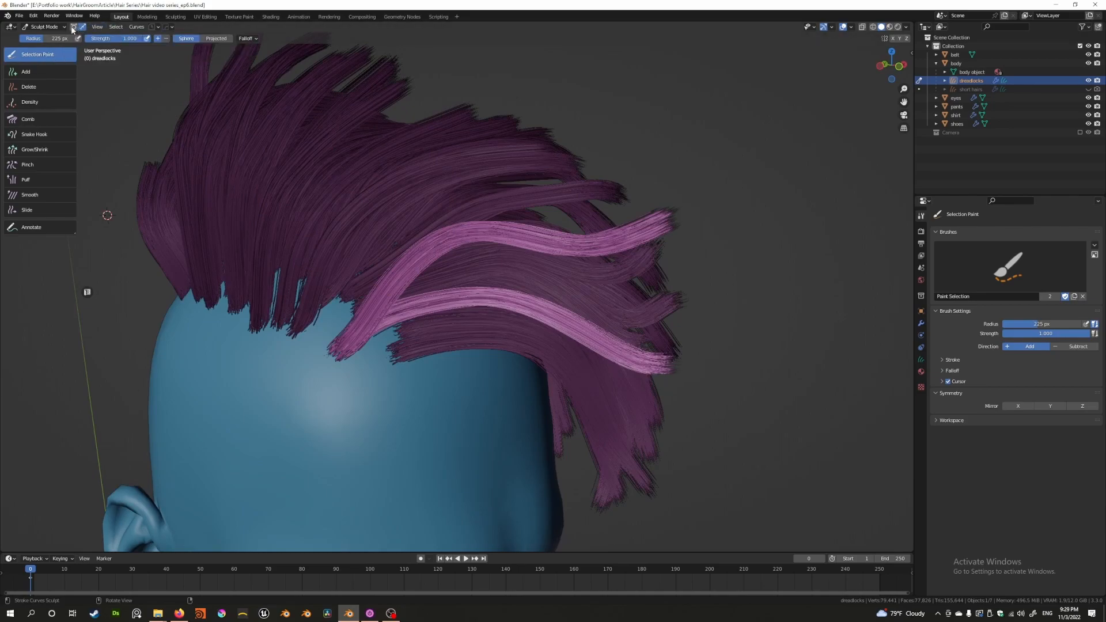
pyautogui.moveTo(71, 27)
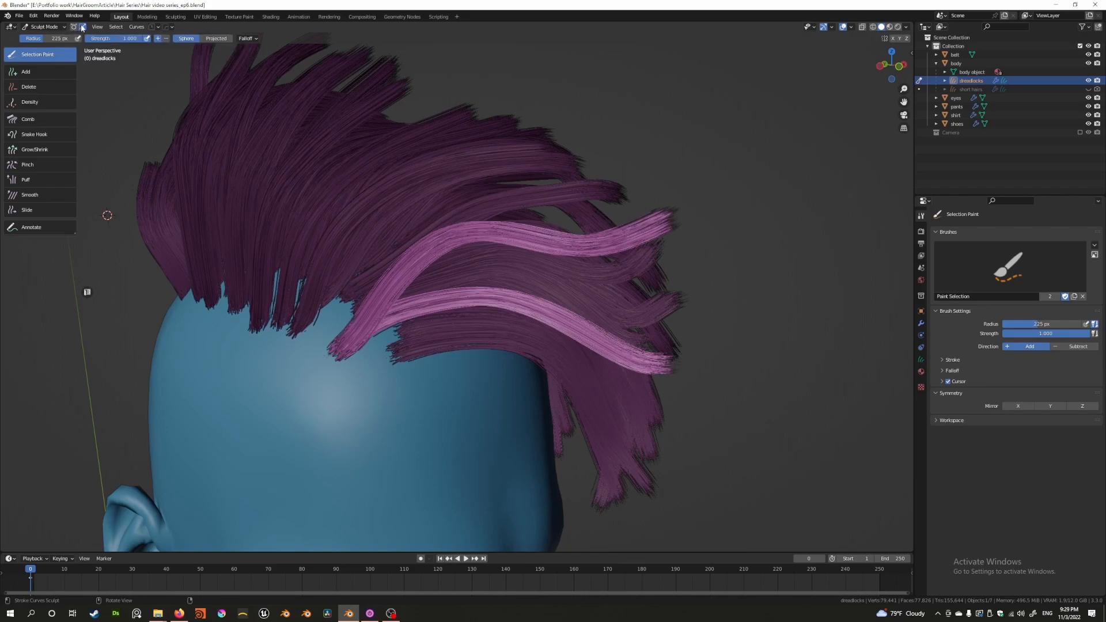
pyautogui.moveTo(82, 27)
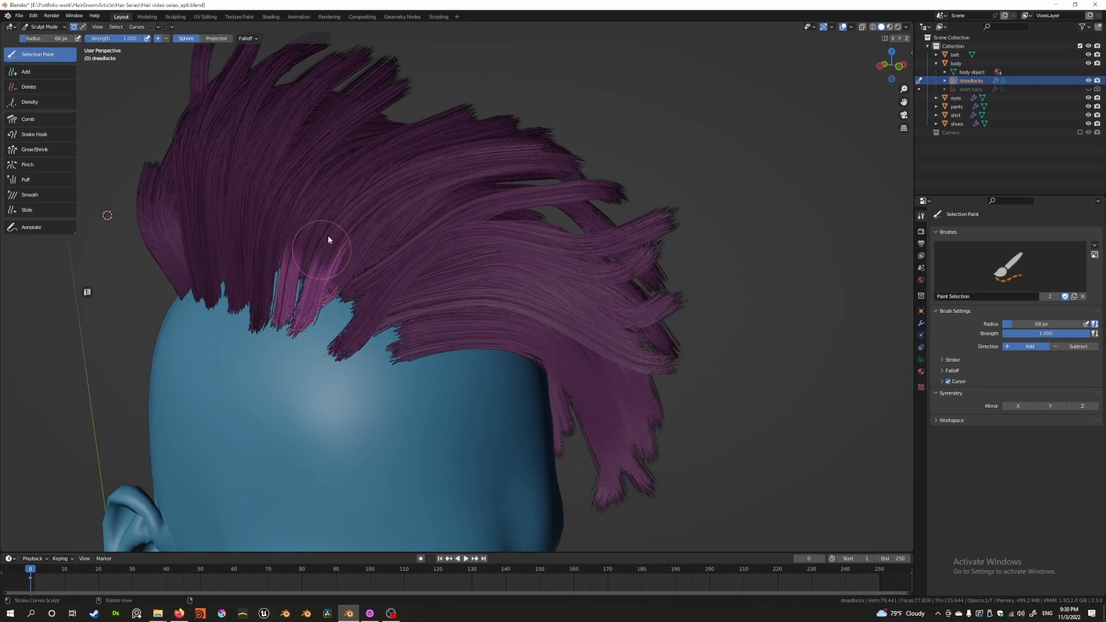
# Paint a selection onto one front strand and comb it outward into a curl
pyautogui.moveTo(328, 251); pyautogui.dragTo(642, 233)
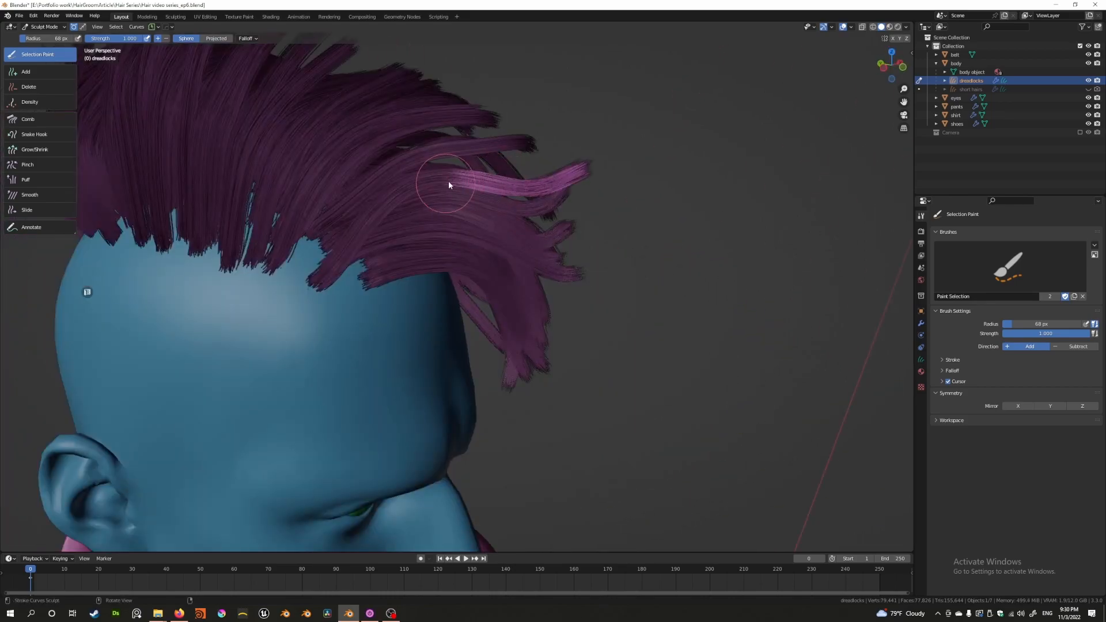
pyautogui.click(28, 119)
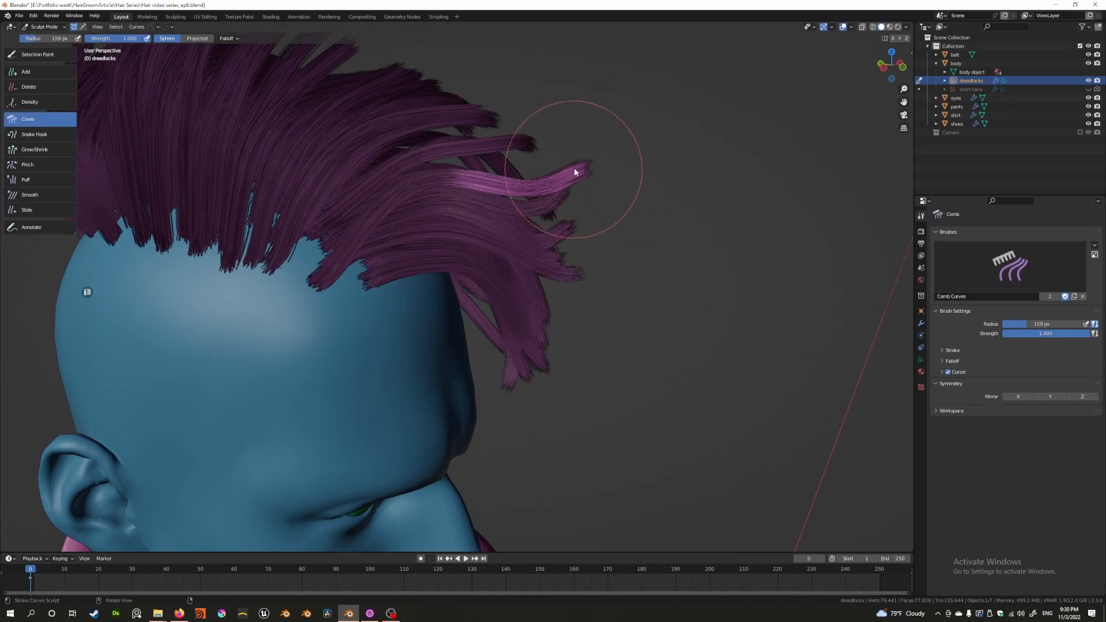
pyautogui.moveTo(575, 173); pyautogui.dragTo(491, 205)
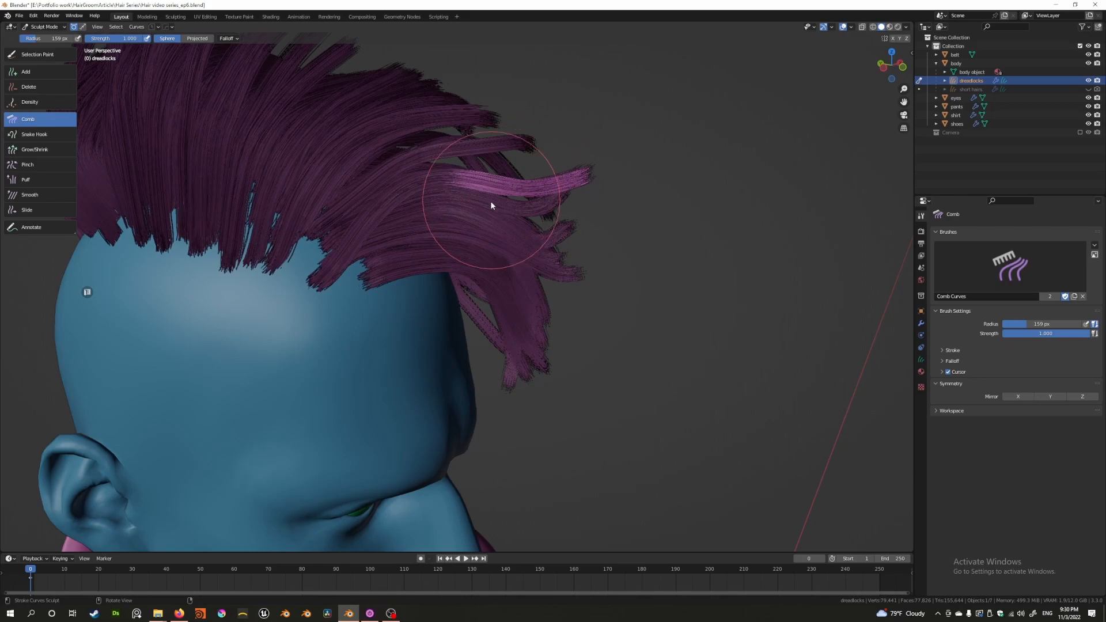
pyautogui.moveTo(492, 205); pyautogui.dragTo(474, 175)
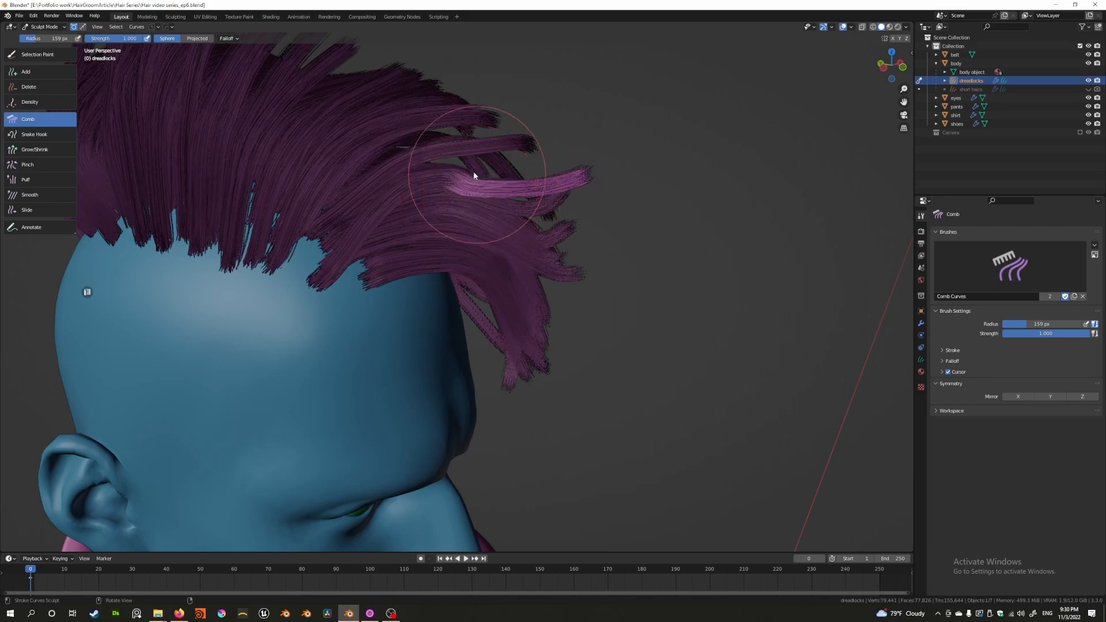
pyautogui.click(36, 54)
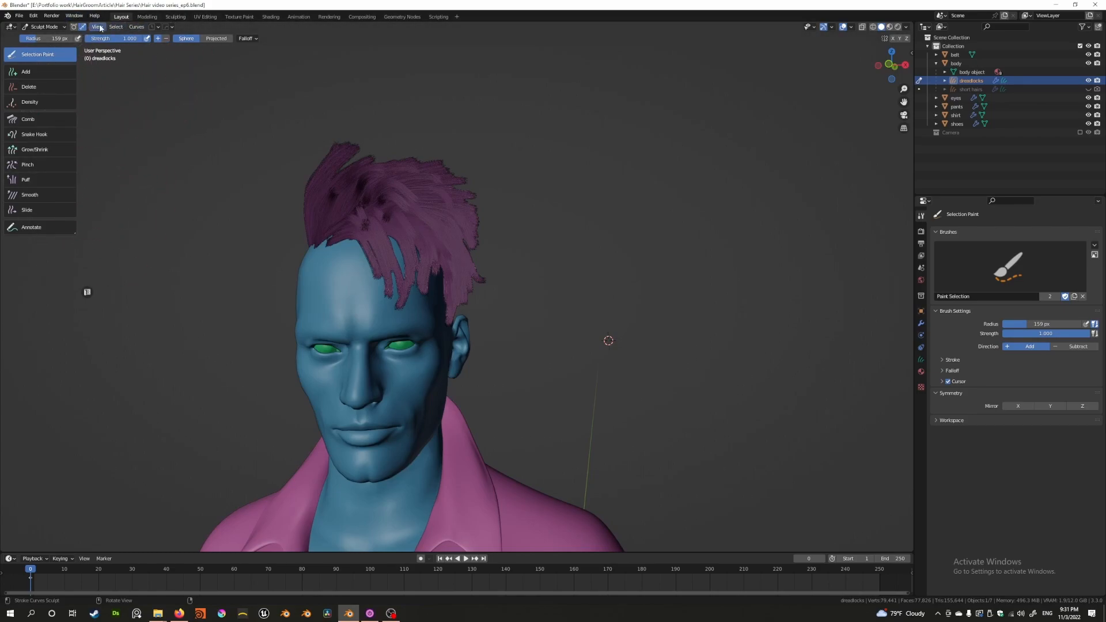
pyautogui.click(95, 26)
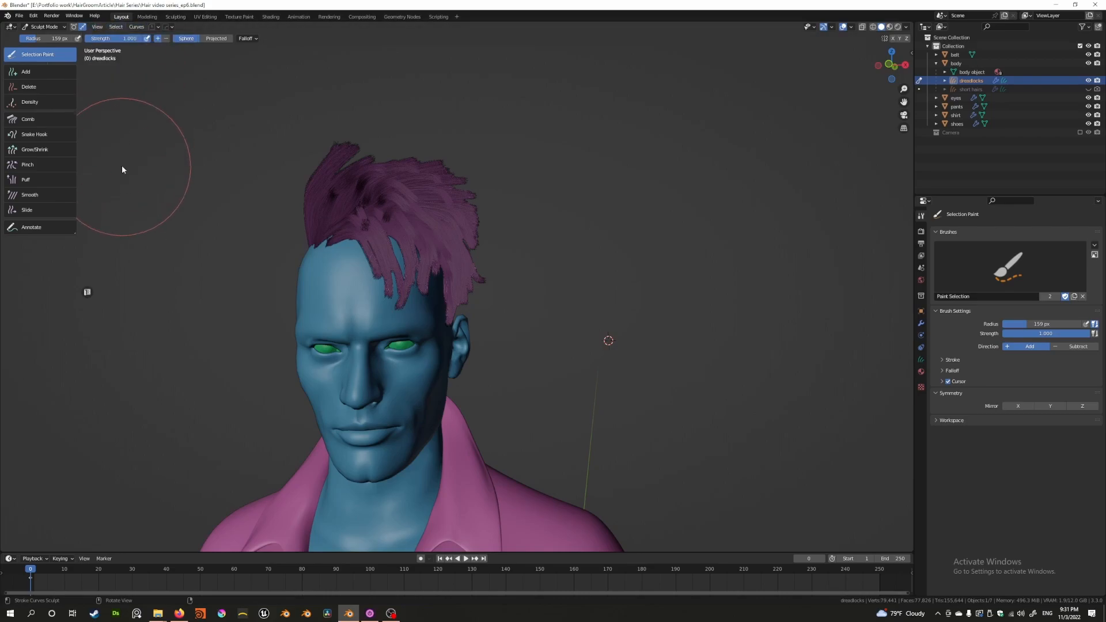
pyautogui.click(97, 27)
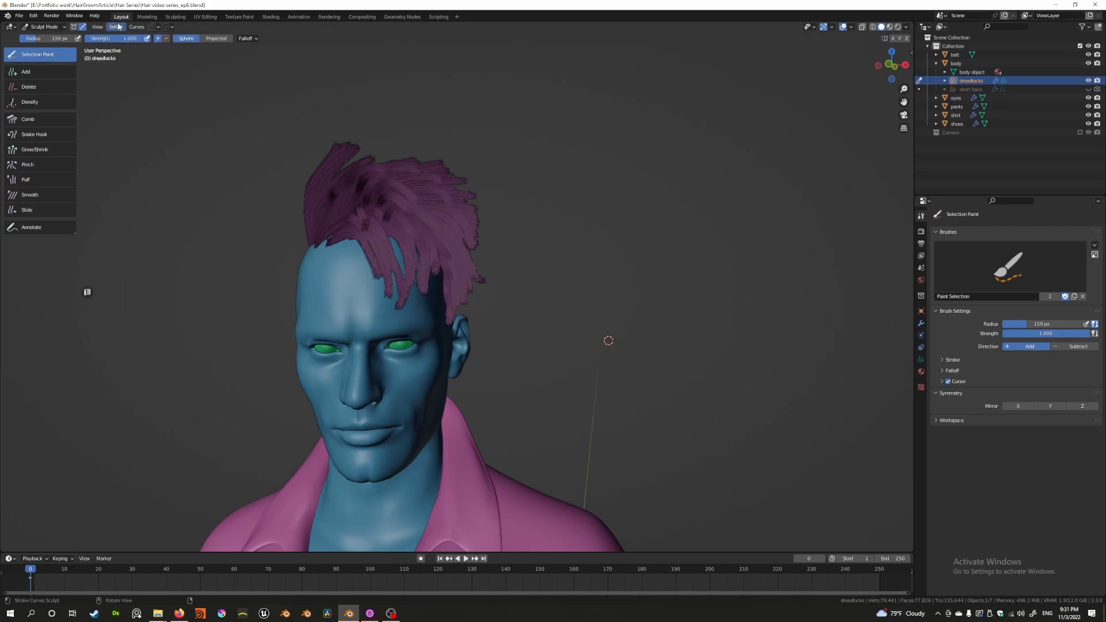
pyautogui.click(115, 27)
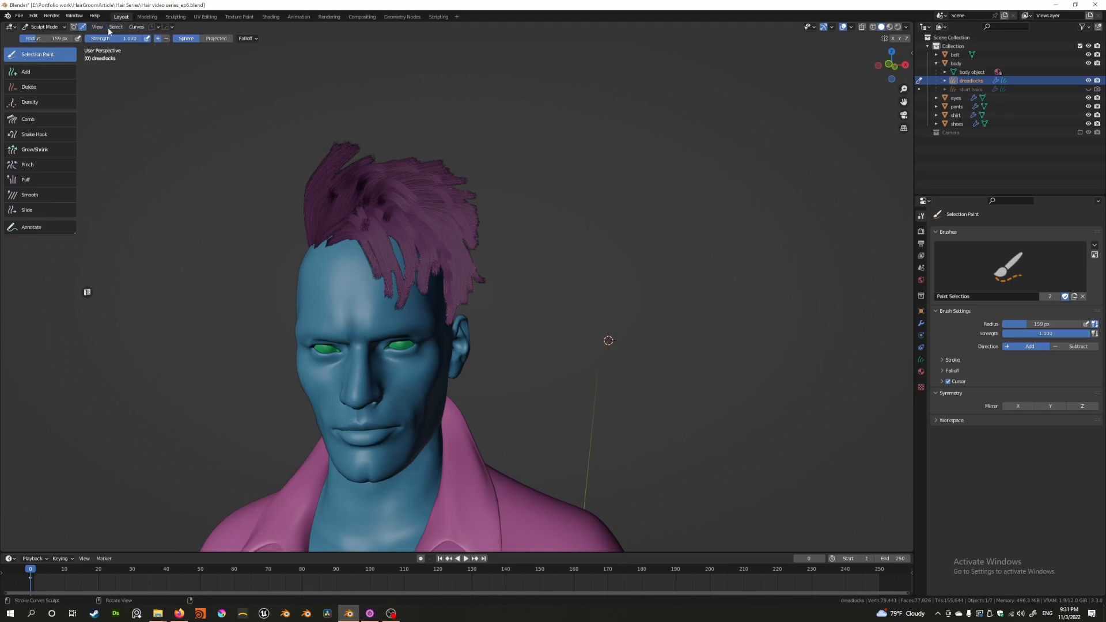
pyautogui.click(115, 27)
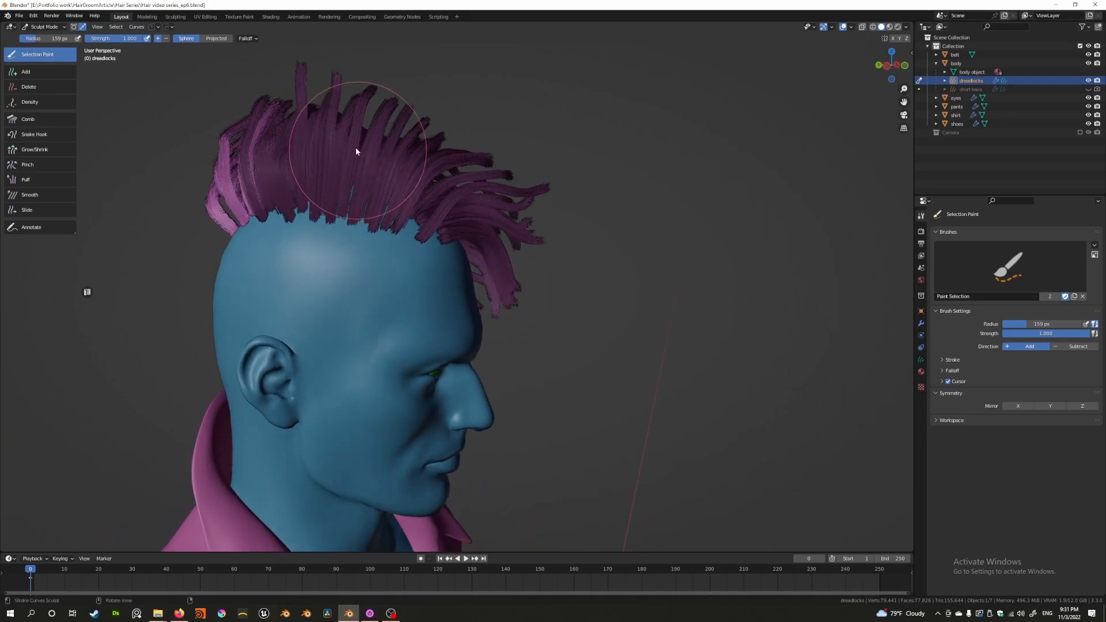
pyautogui.moveTo(78, 27)
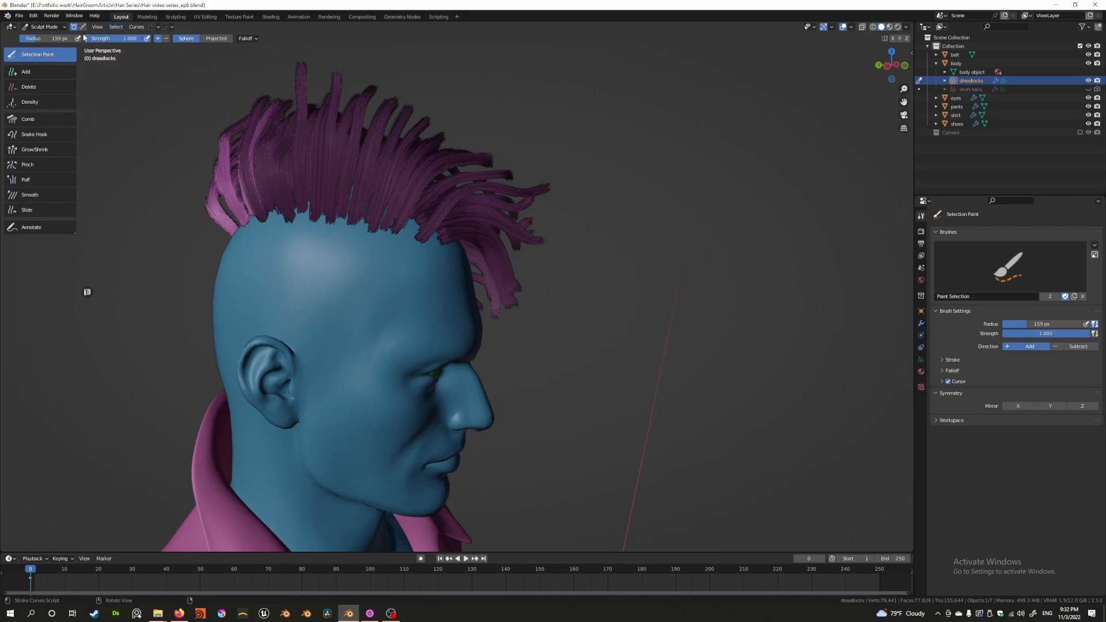
pyautogui.moveTo(116, 27)
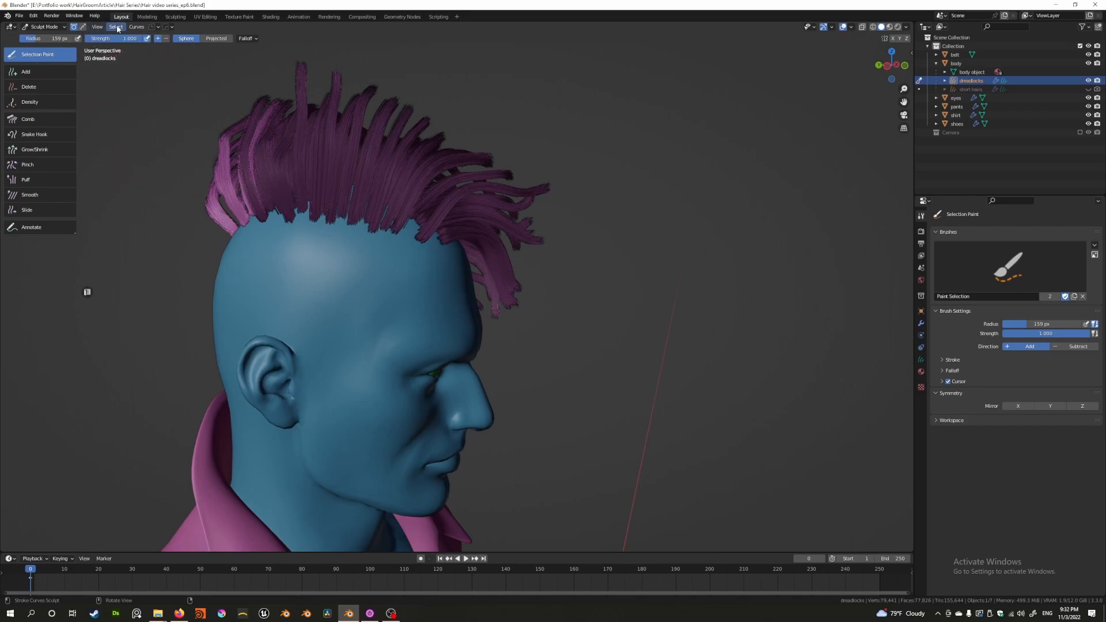
# Select all dreadlock strands, clear the selection, then orbit to look down on the head
pyautogui.click(116, 27)
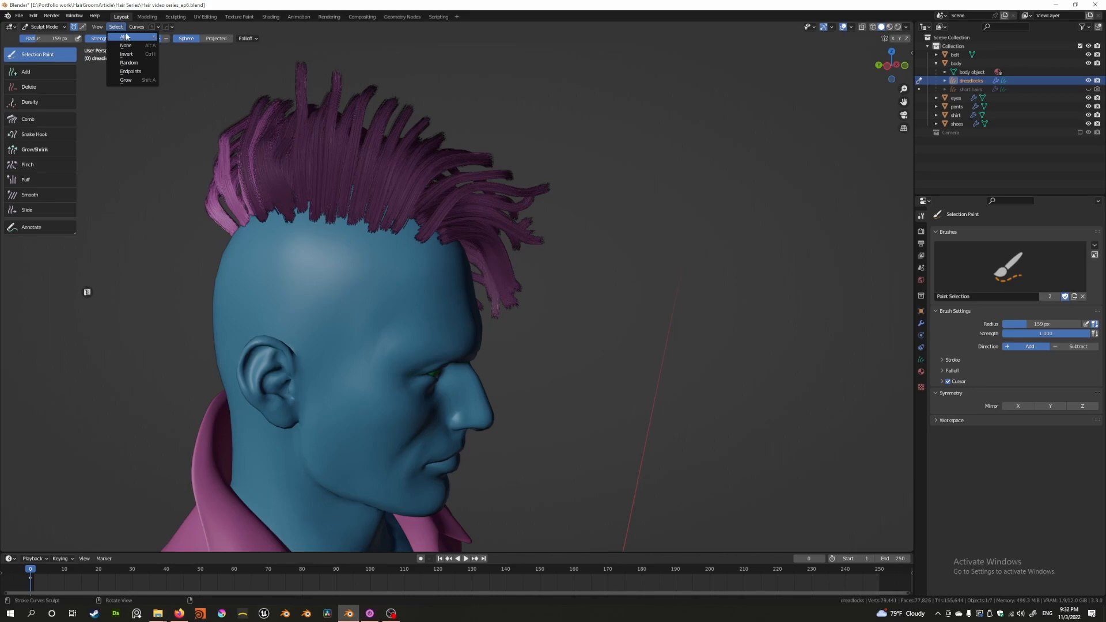
pyautogui.click(123, 37)
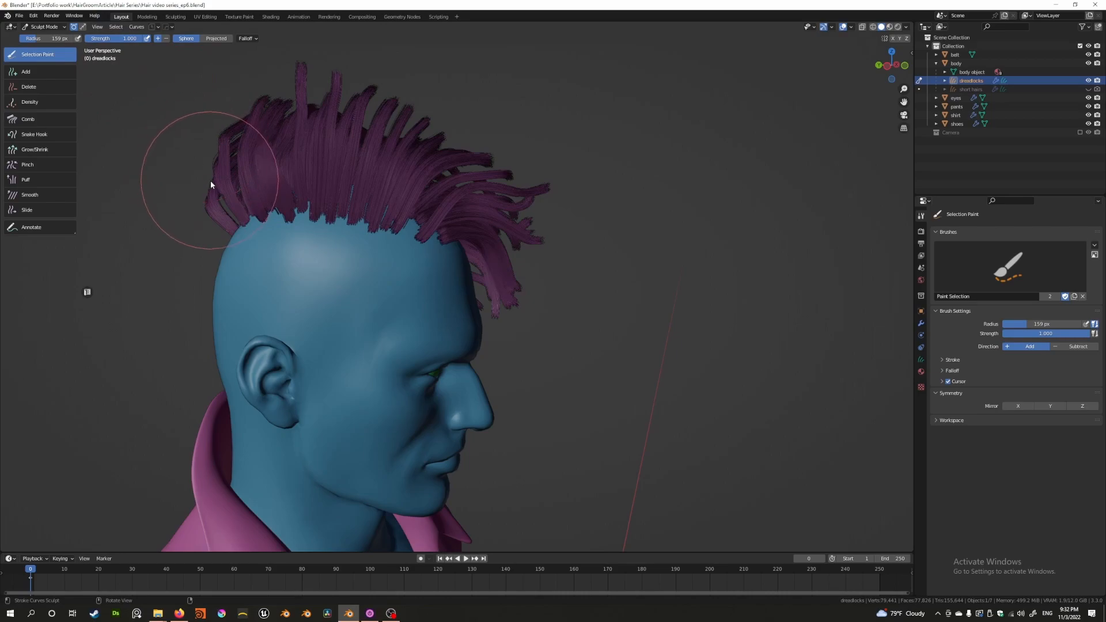
pyautogui.click(115, 27)
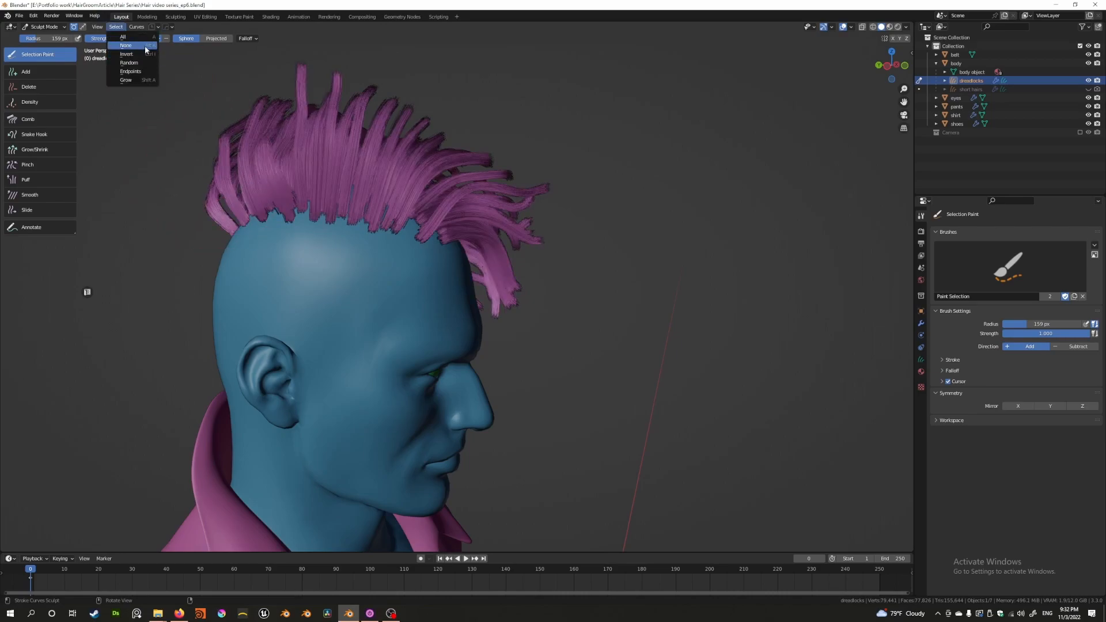
pyautogui.moveTo(138, 45)
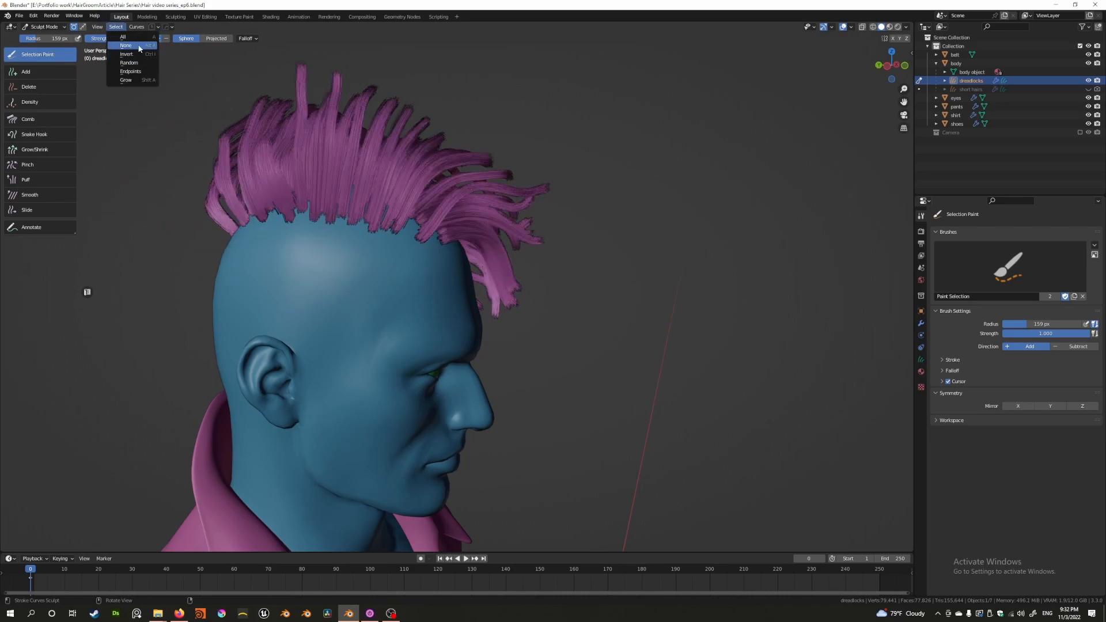
pyautogui.click(125, 45)
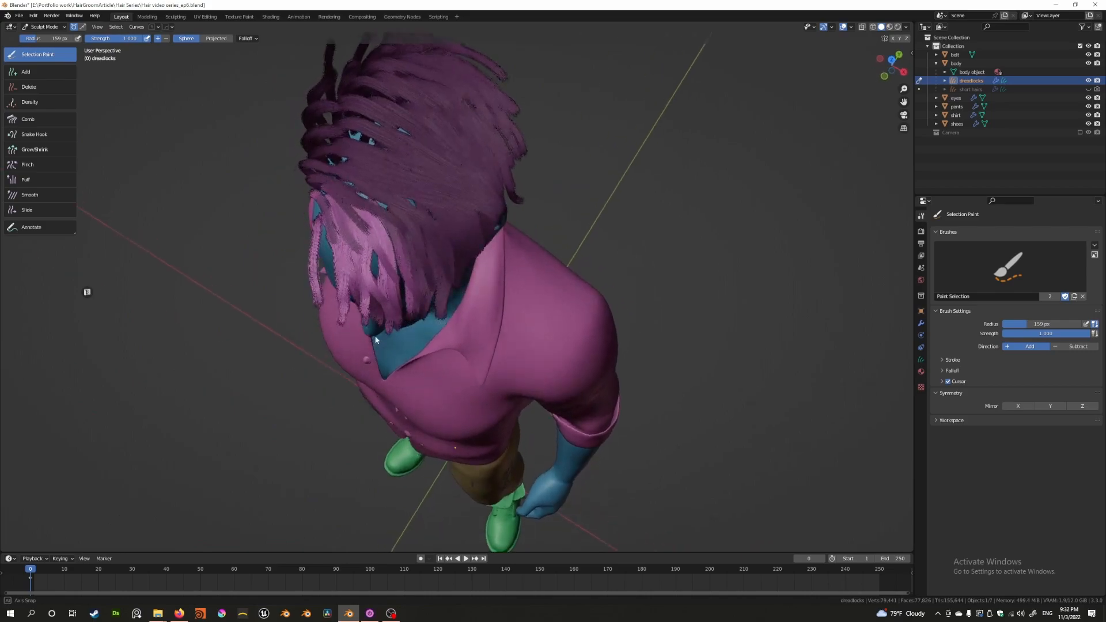
pyautogui.moveTo(374, 339); pyautogui.dragTo(342, 163)
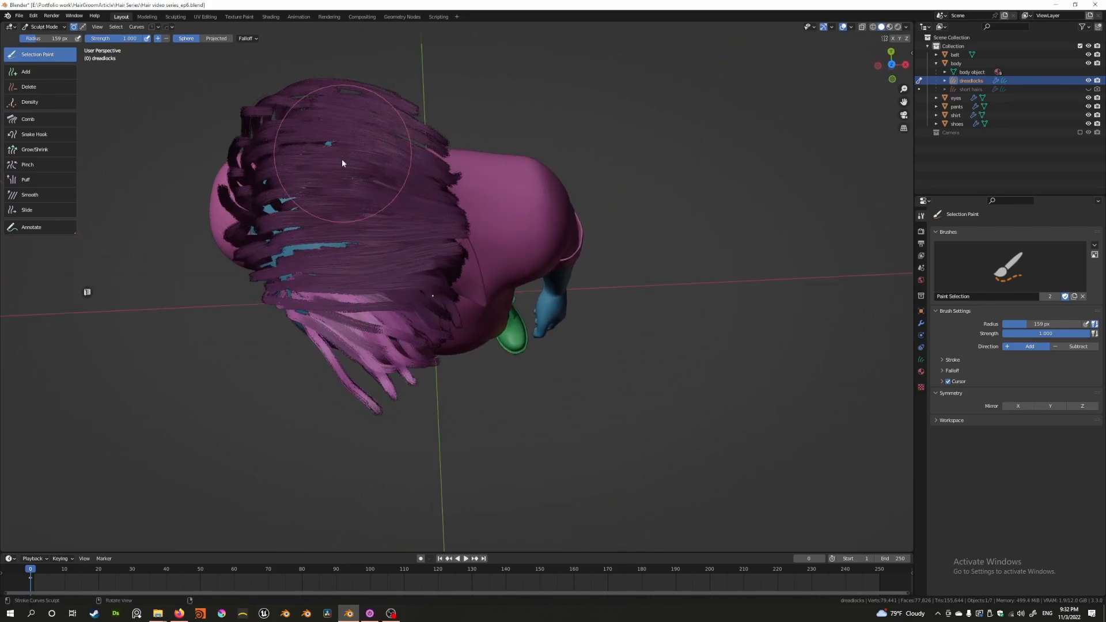
pyautogui.click(115, 26)
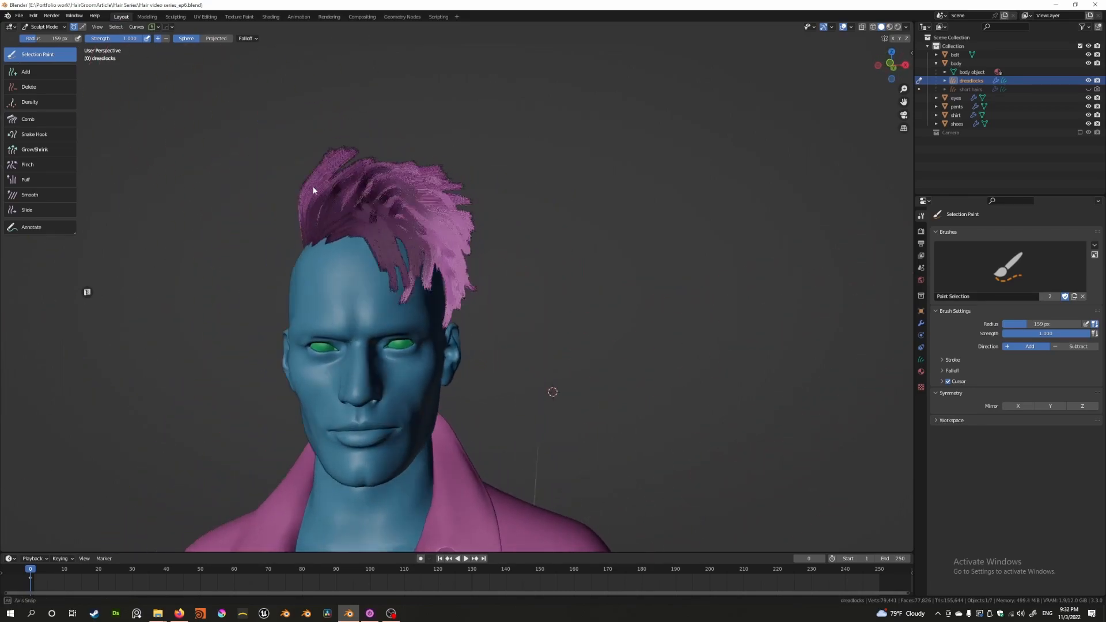
pyautogui.click(115, 26)
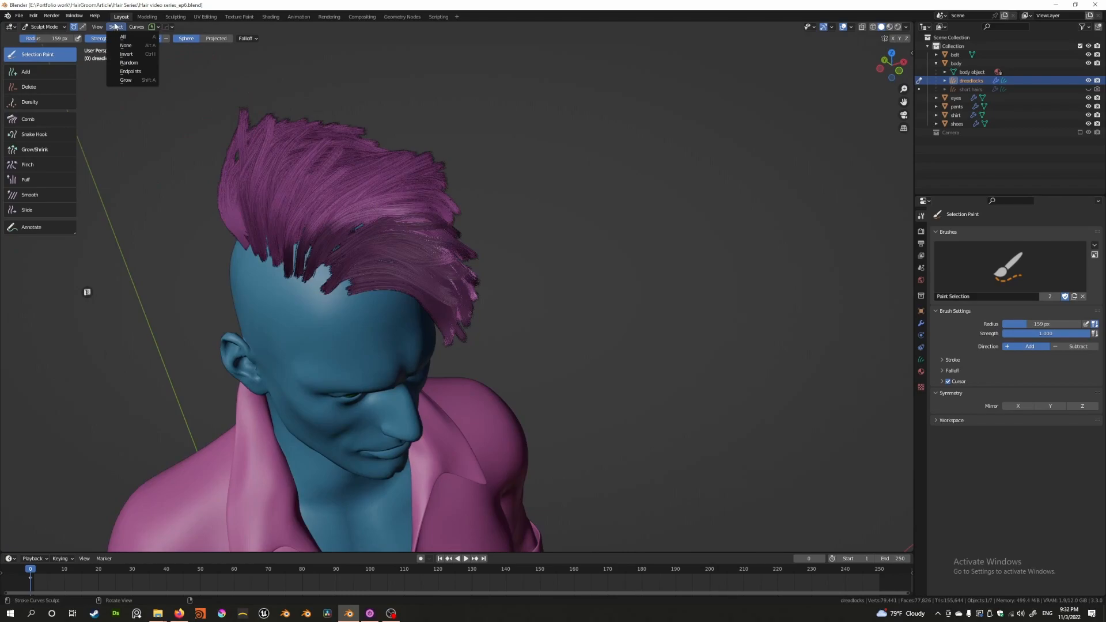
pyautogui.moveTo(130, 62)
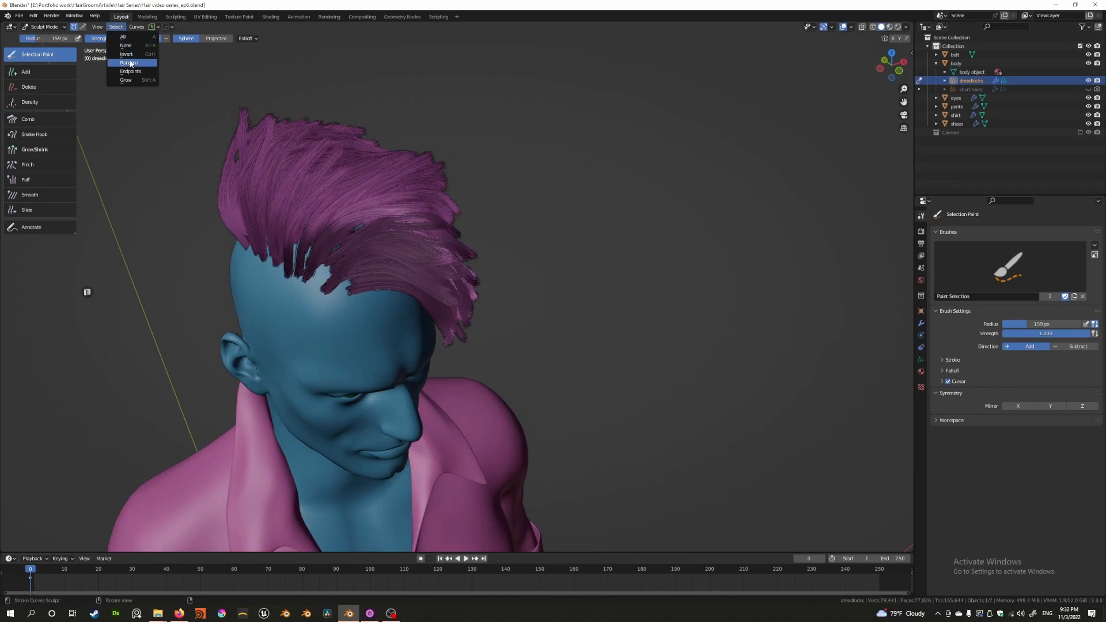
# Select a random subset of the dreadlock strands, then check the groom from above
pyautogui.click(130, 62)
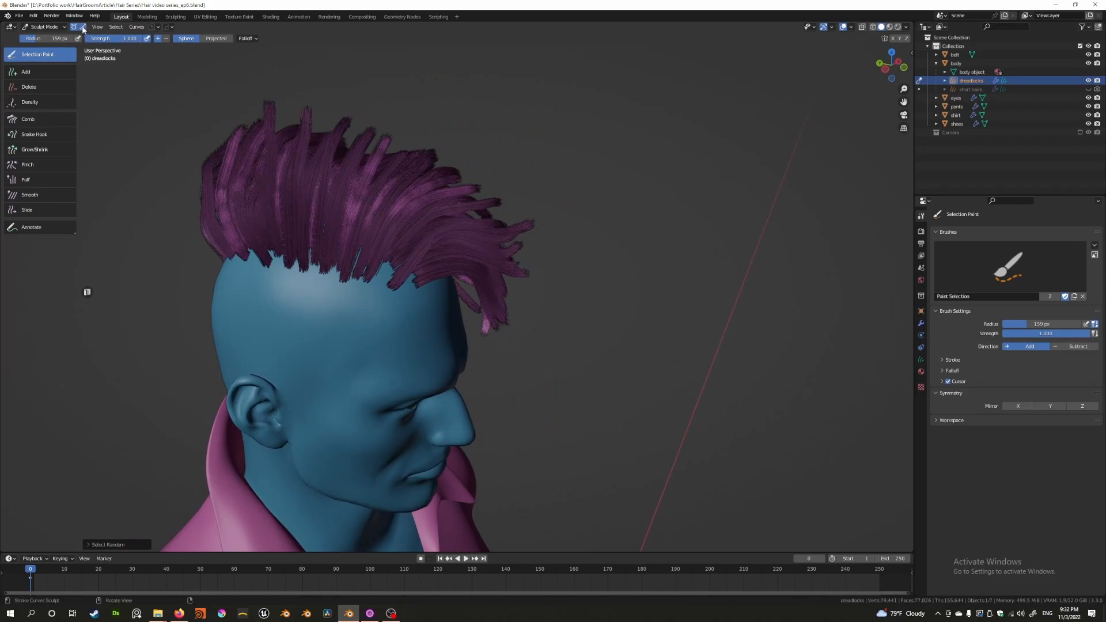
pyautogui.click(115, 27)
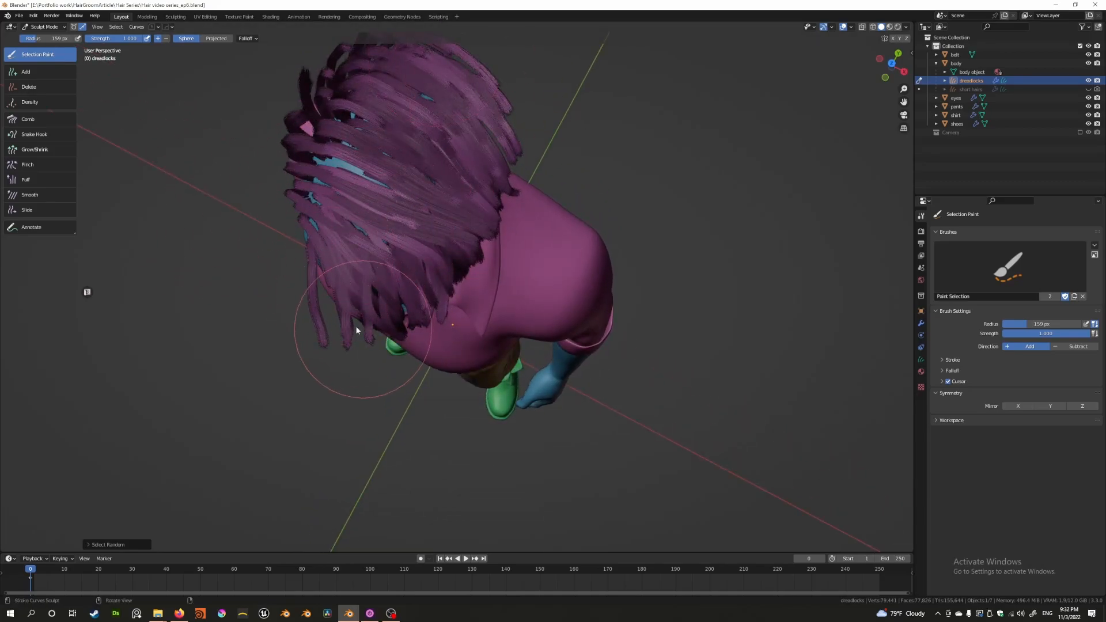
pyautogui.click(115, 26)
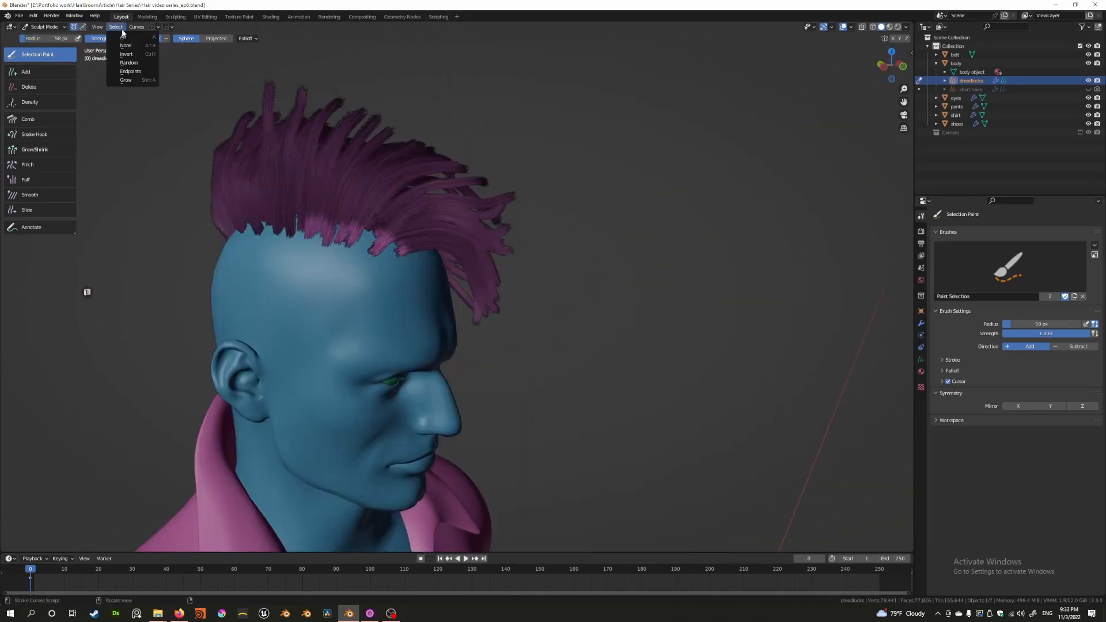
pyautogui.moveTo(131, 72)
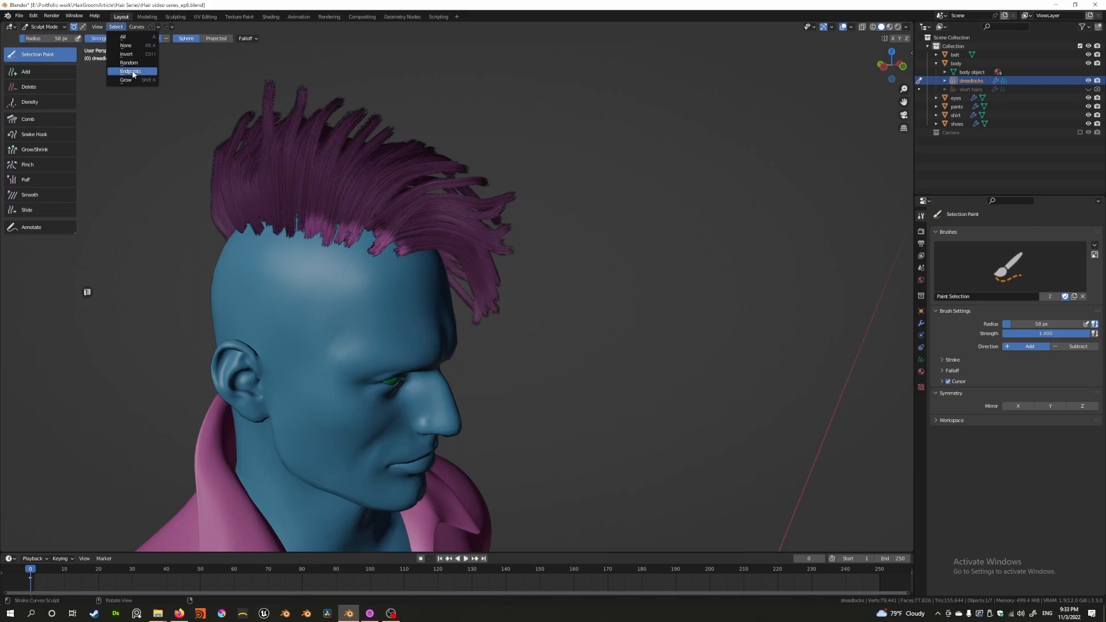
# Select the strand endpoints, then grow that selection until the whole groom is selected
pyautogui.click(131, 71)
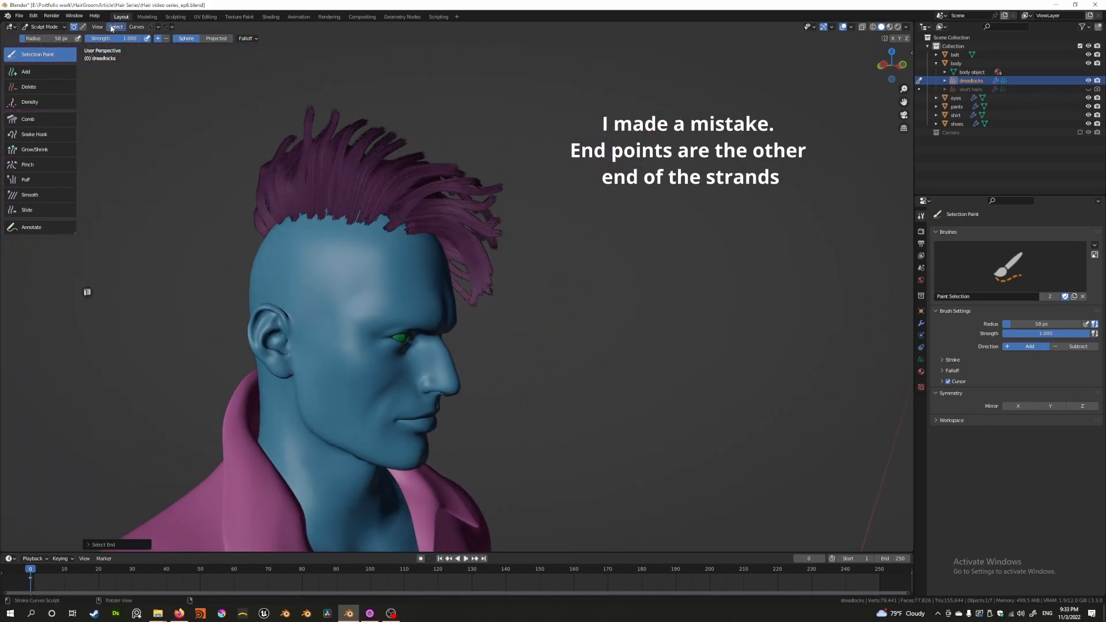
pyautogui.click(115, 27)
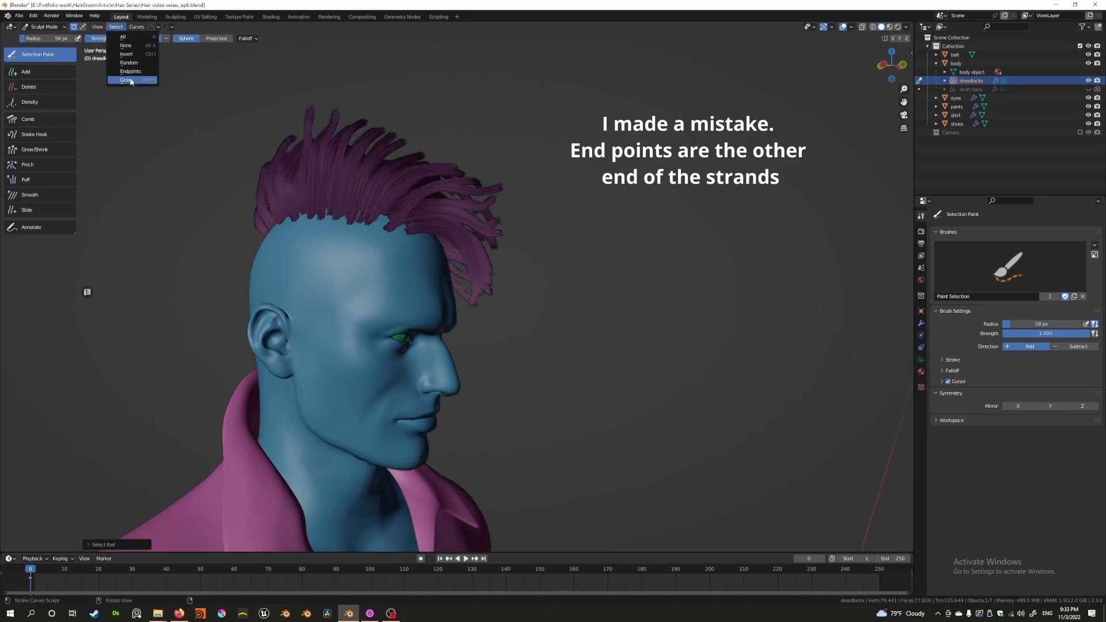
pyautogui.click(131, 70)
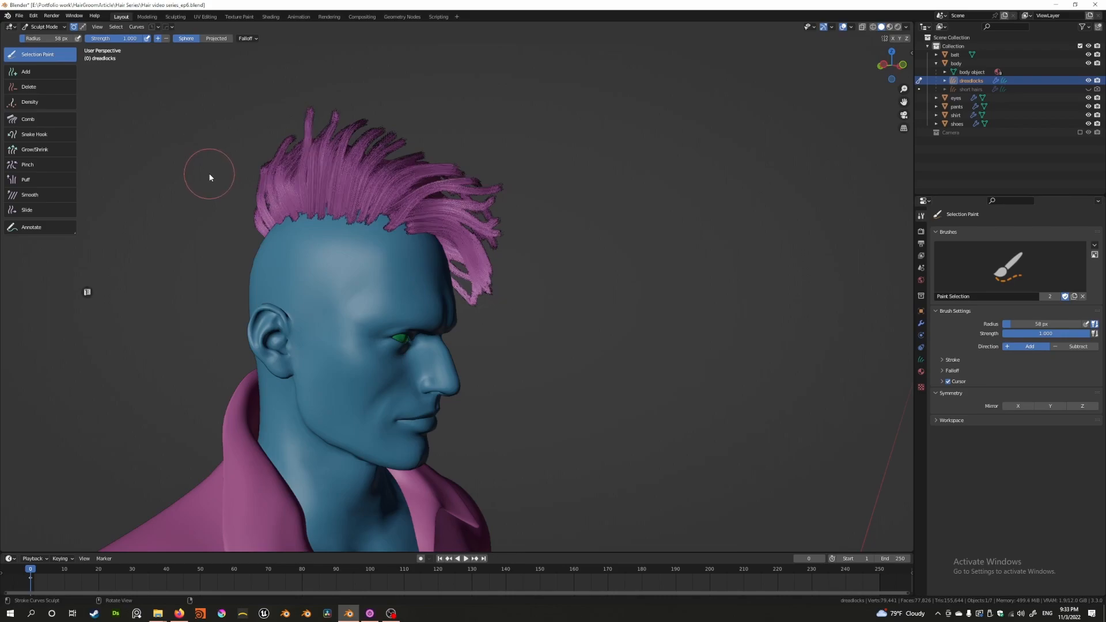
pyautogui.click(116, 26)
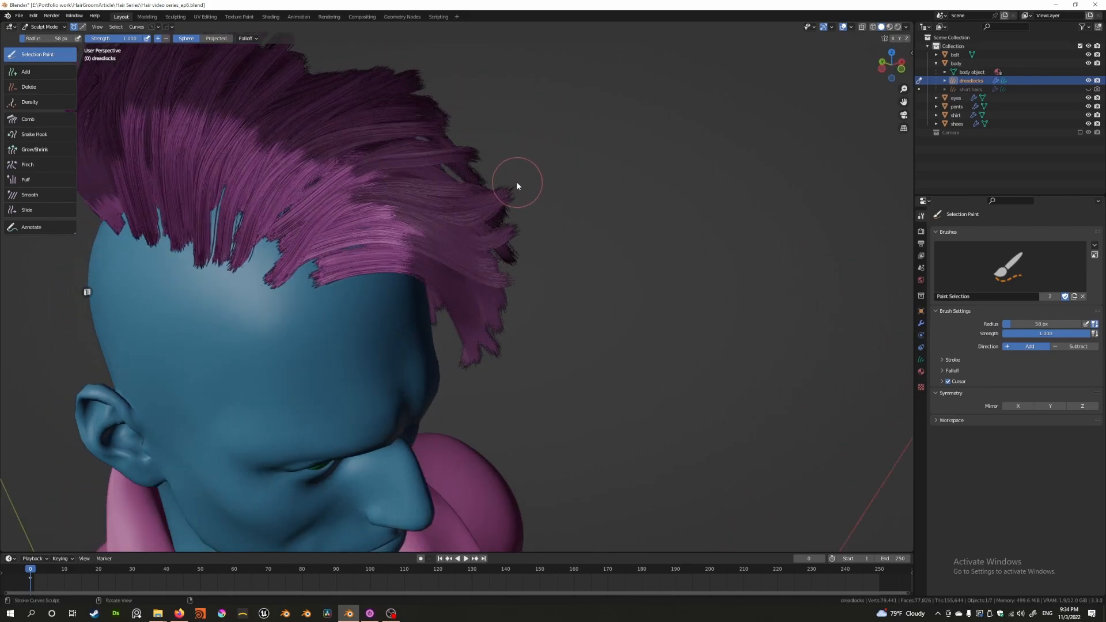
pyautogui.click(116, 26)
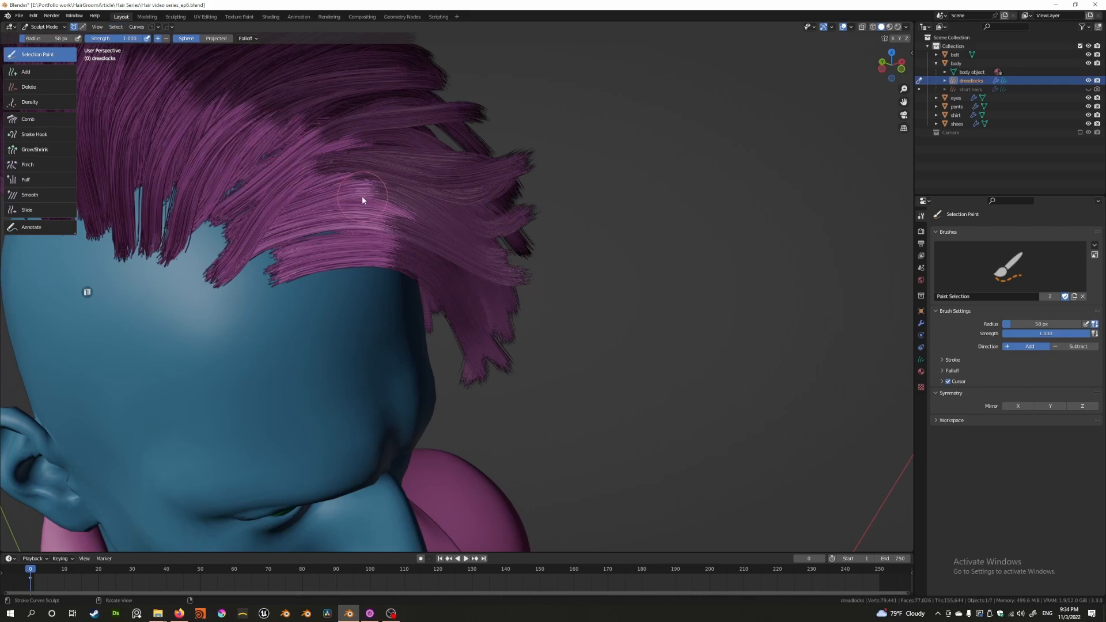
pyautogui.click(136, 27)
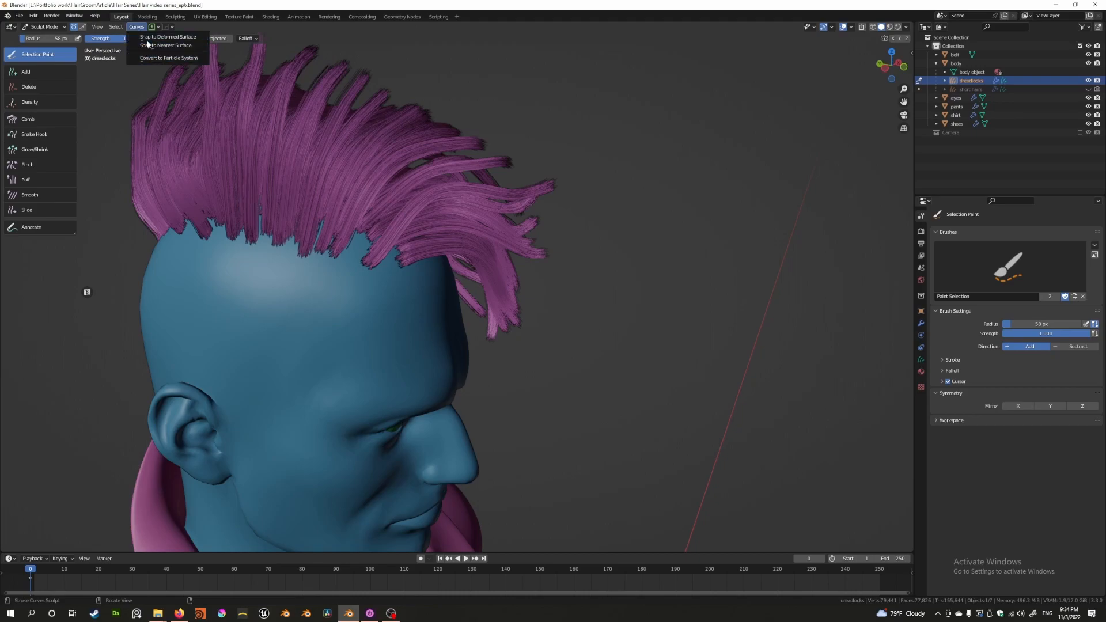
pyautogui.moveTo(167, 37)
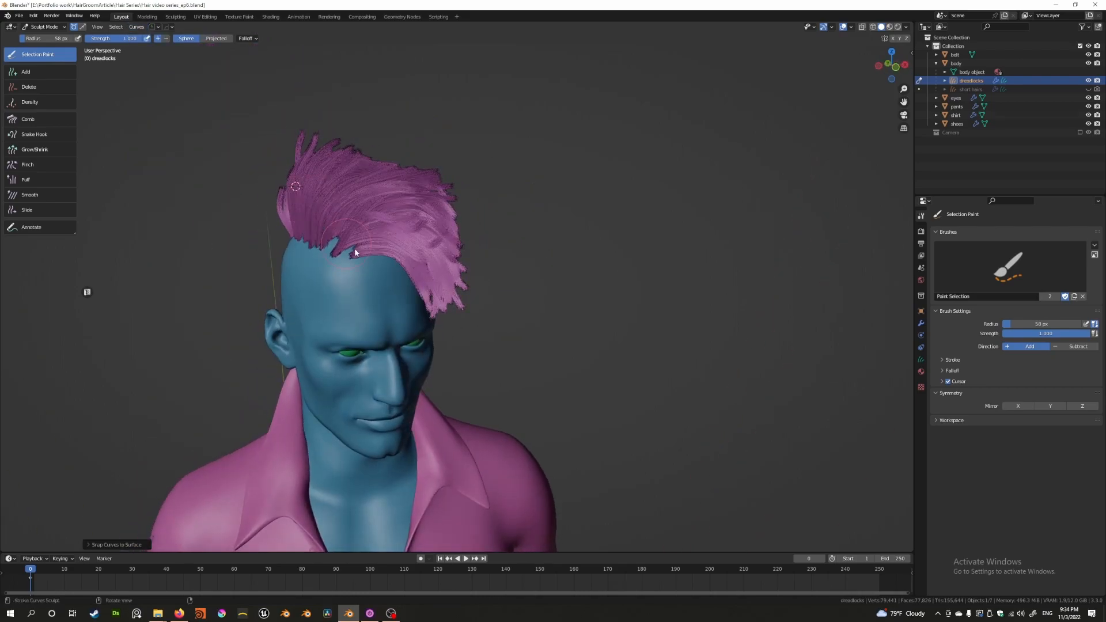
# Orbit to a side view and snap the dreadlock curves back onto the head surface
pyautogui.moveTo(352, 282); pyautogui.dragTo(395, 254)
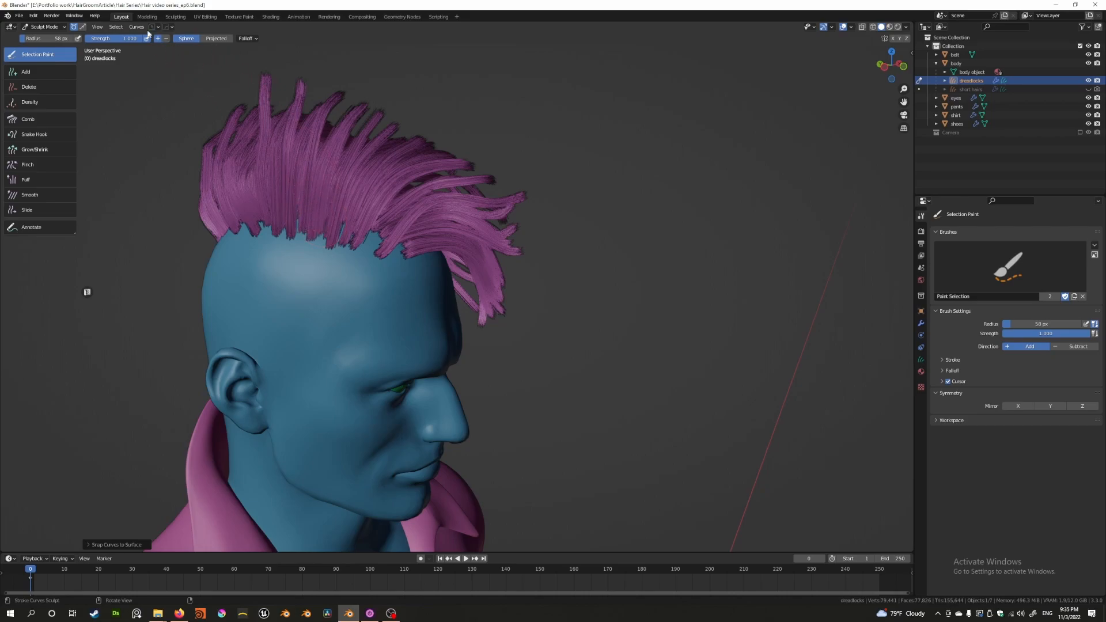
pyautogui.moveTo(343, 215)
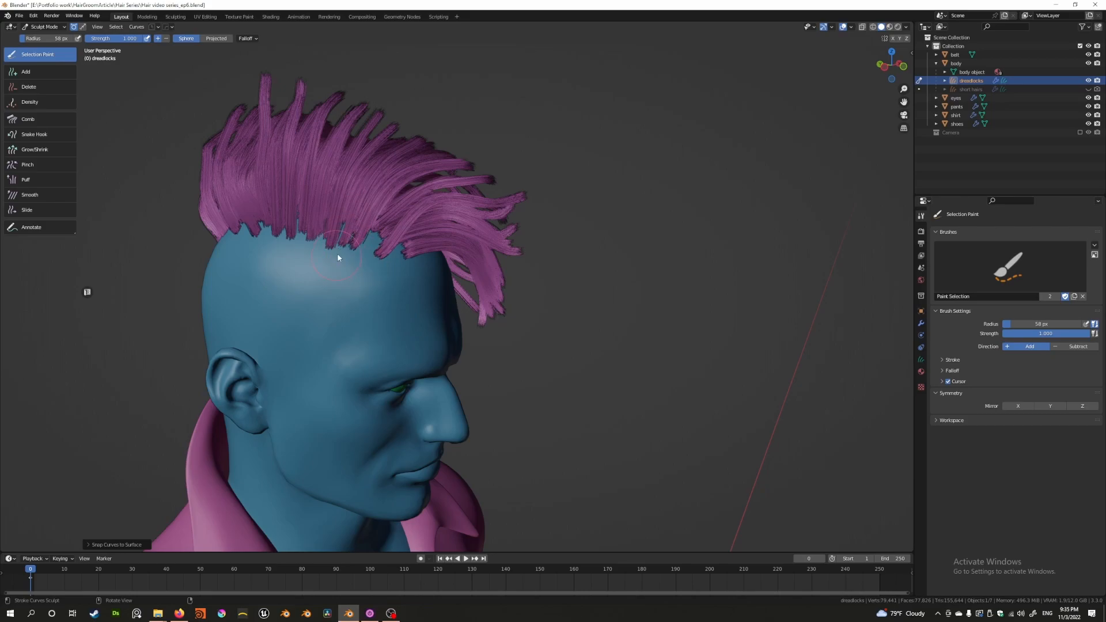
pyautogui.click(136, 26)
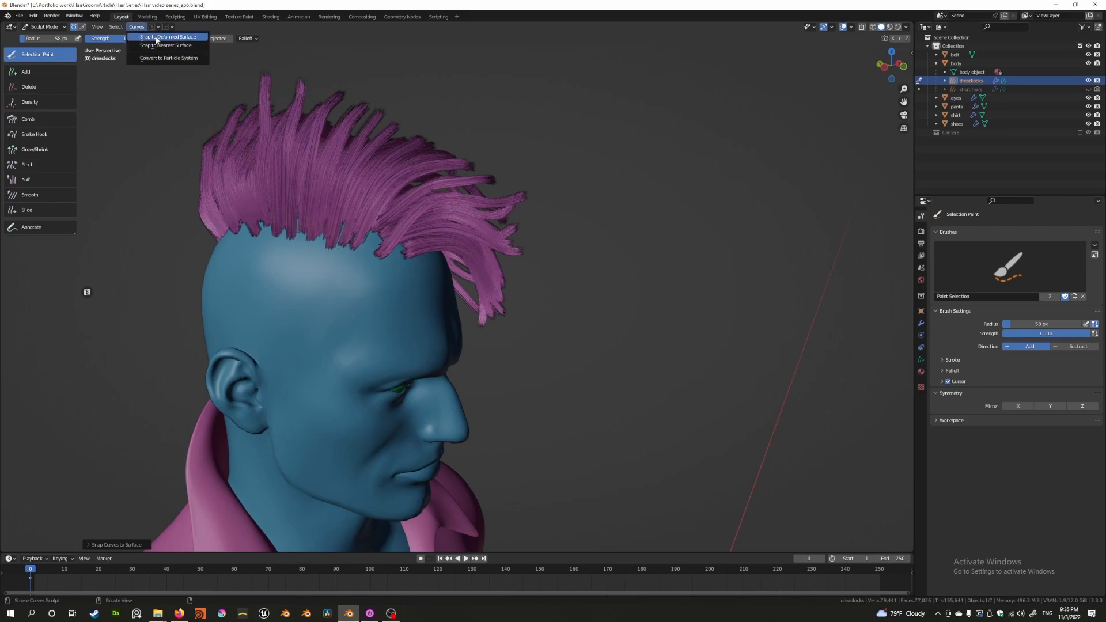
pyautogui.moveTo(168, 37)
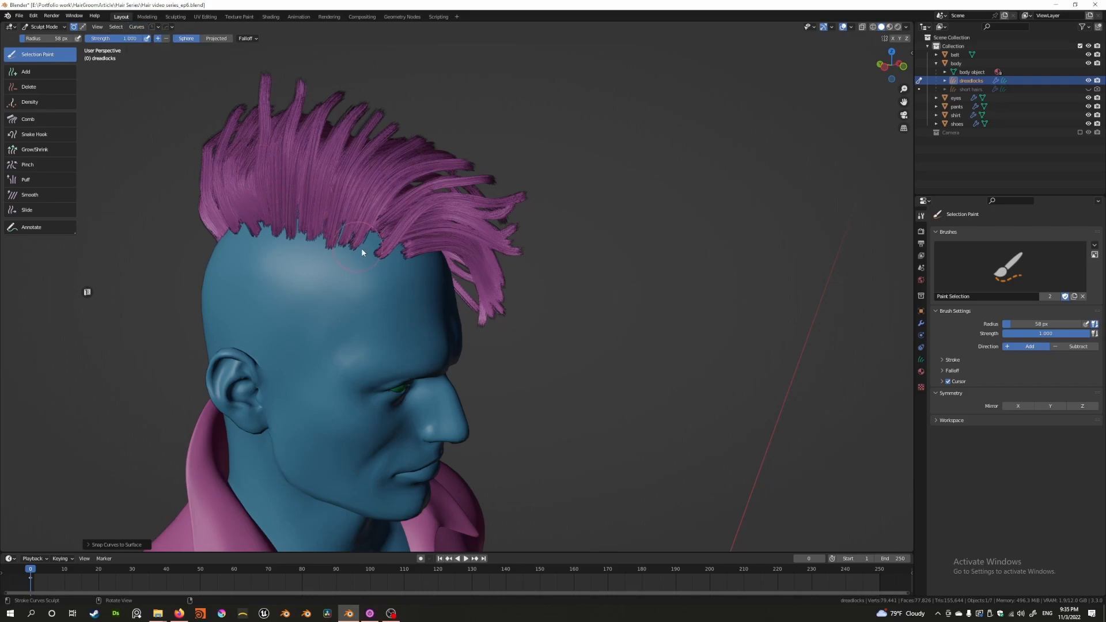
pyautogui.moveTo(313, 287)
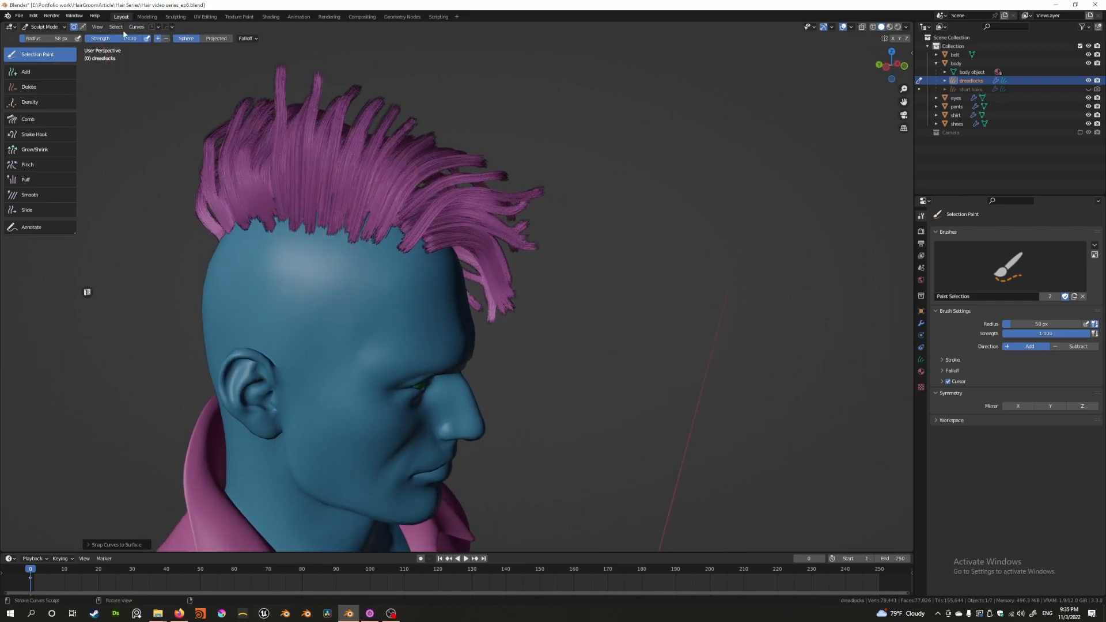
pyautogui.click(135, 26)
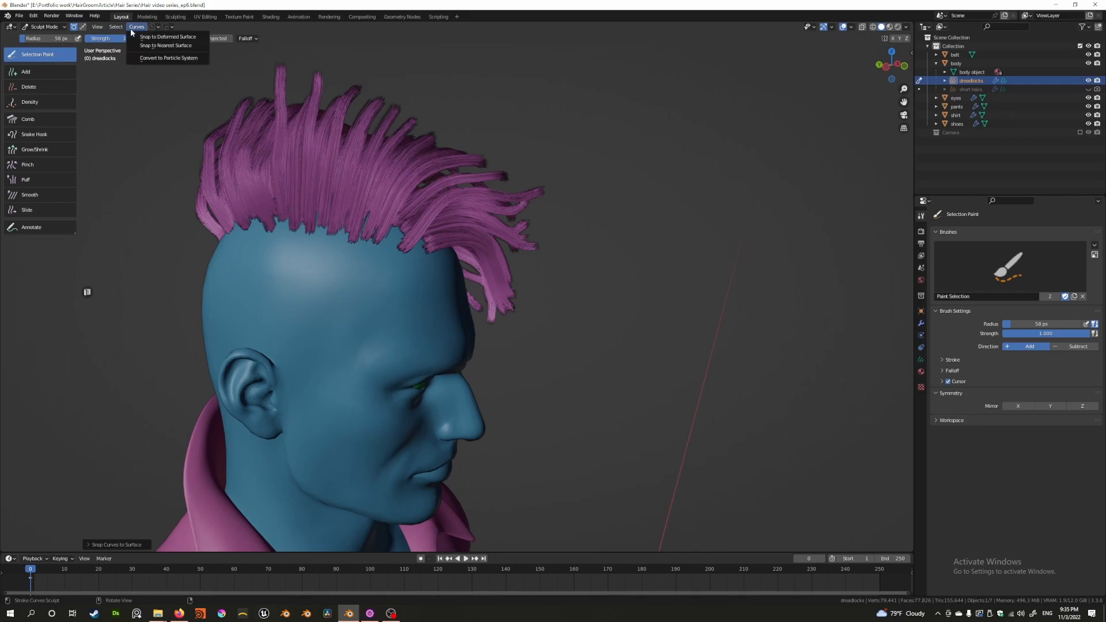
pyautogui.moveTo(167, 36)
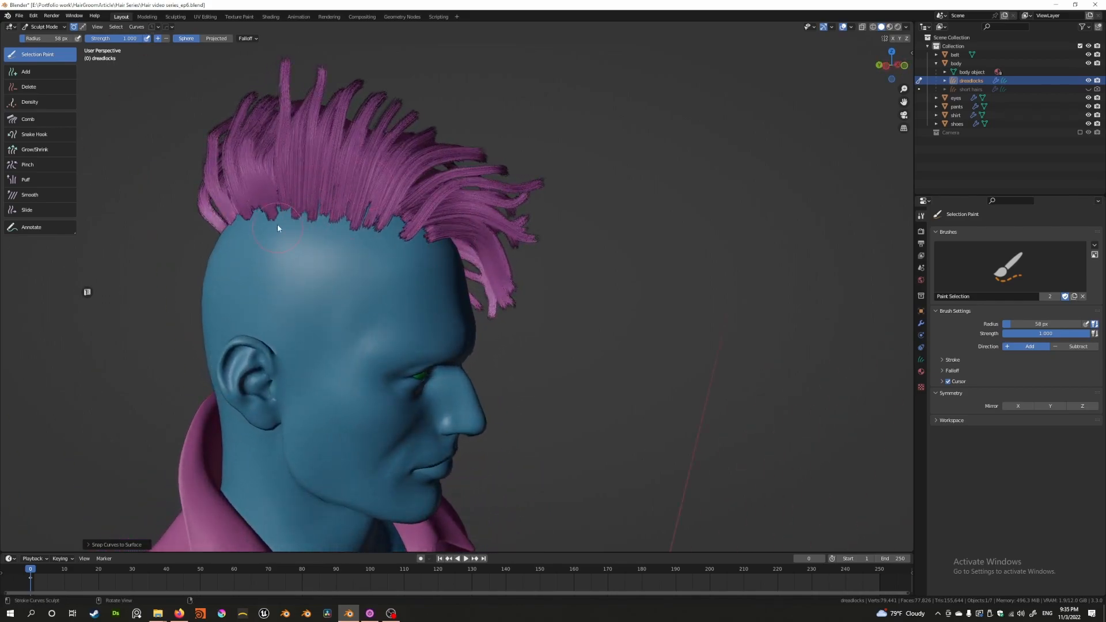
pyautogui.click(137, 27)
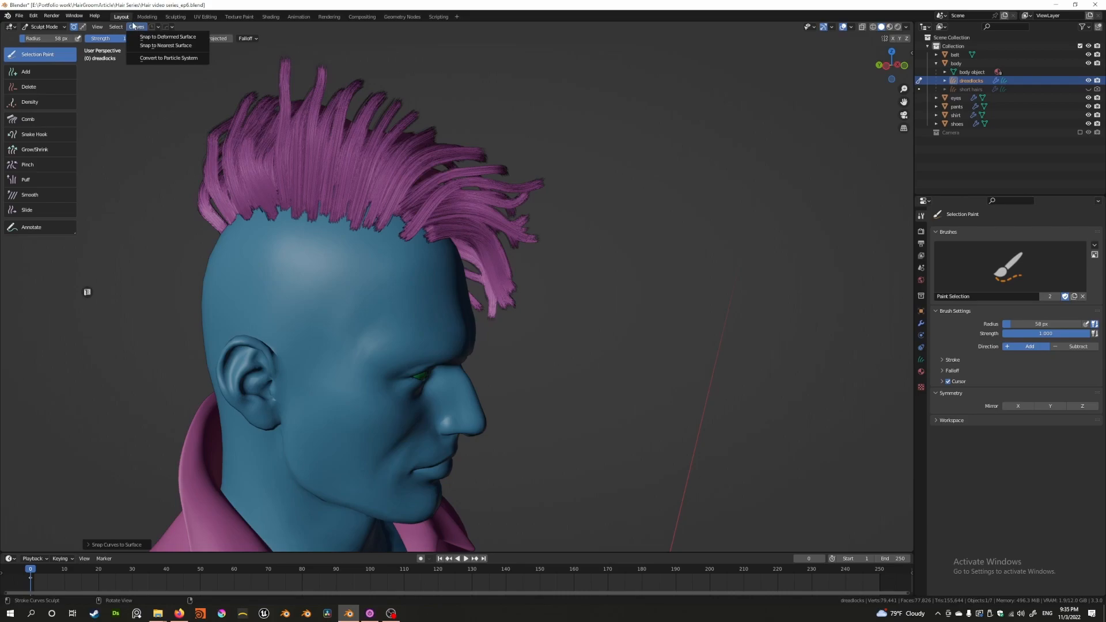
pyautogui.moveTo(168, 58)
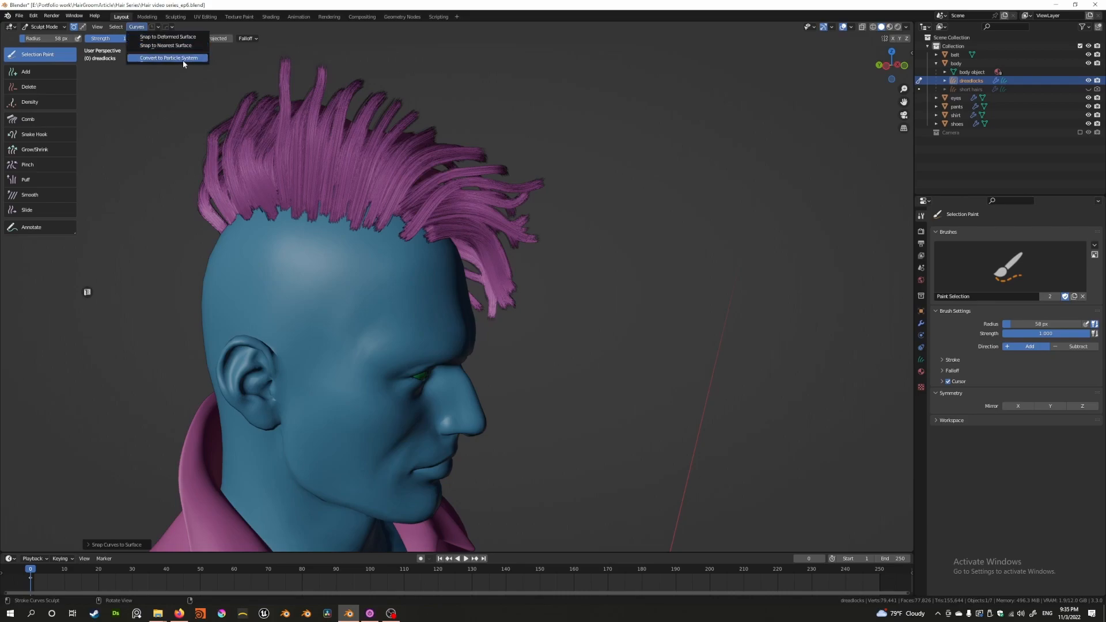
pyautogui.moveTo(166, 45)
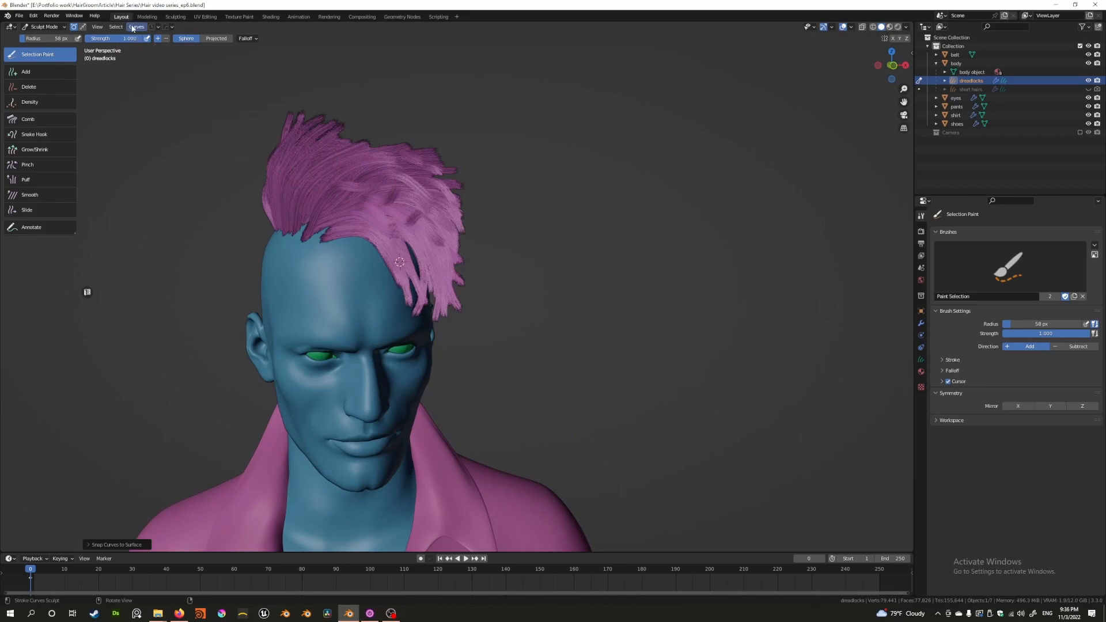
pyautogui.click(136, 26)
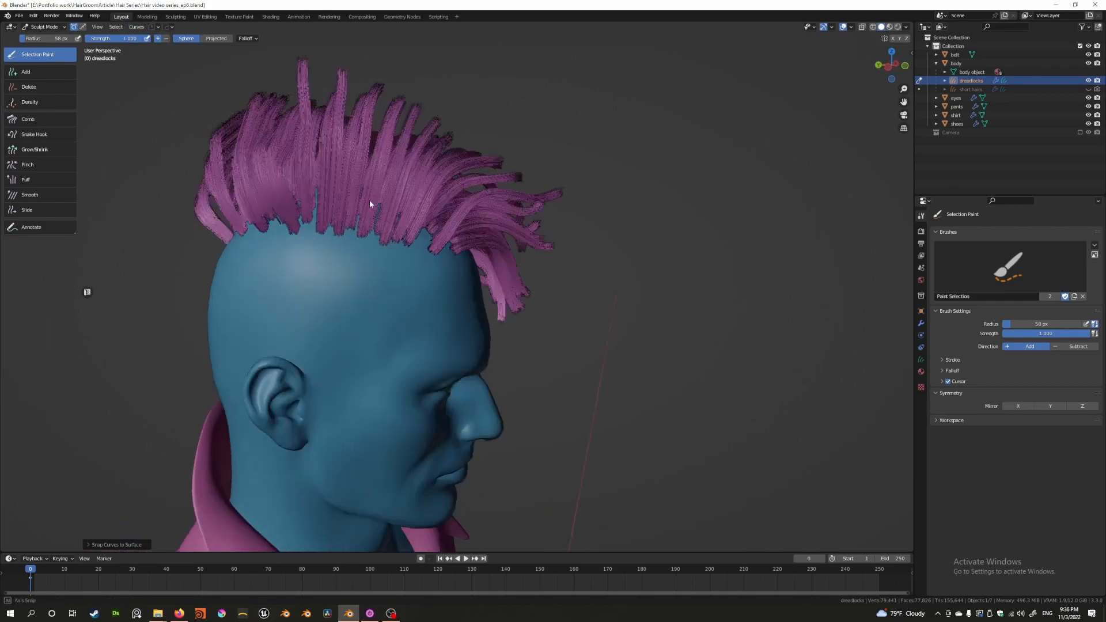
pyautogui.moveTo(368, 205); pyautogui.dragTo(340, 215)
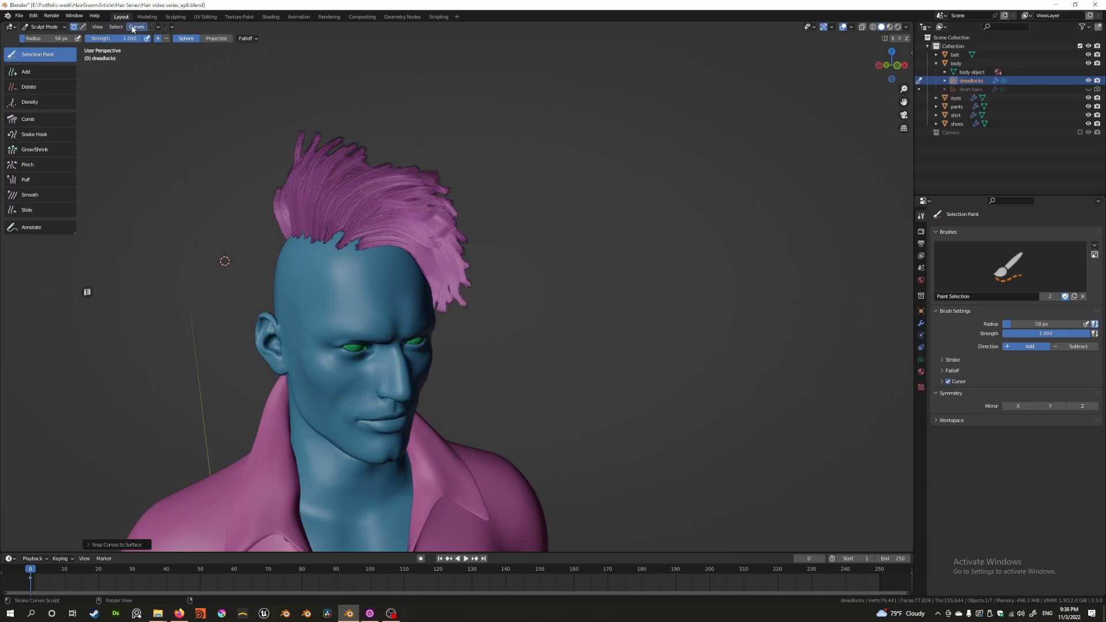
pyautogui.click(135, 27)
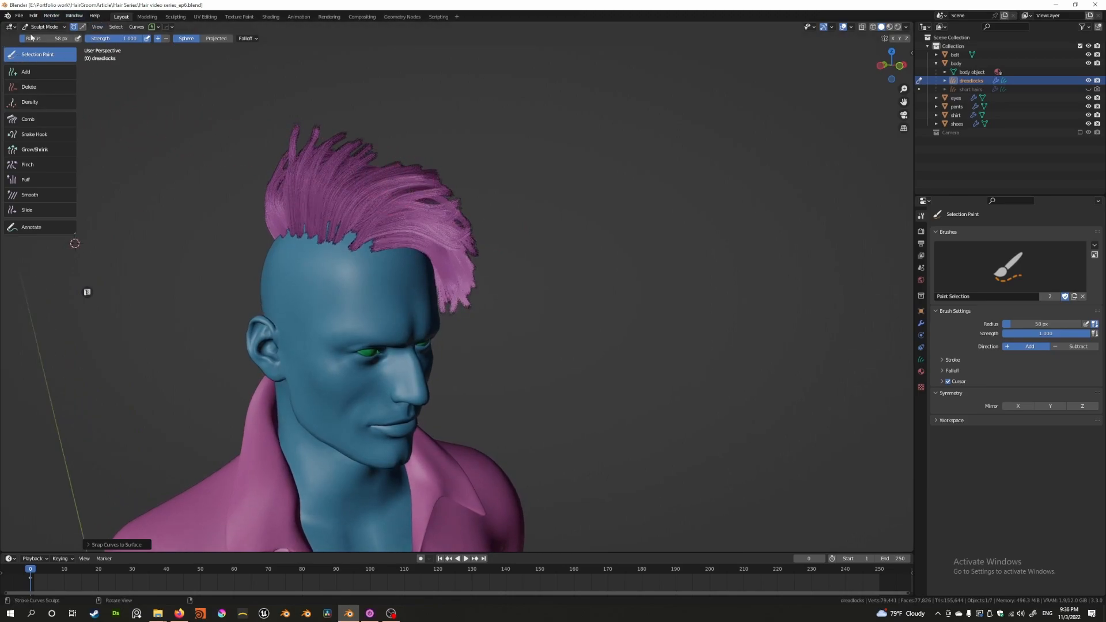
pyautogui.moveTo(34, 230)
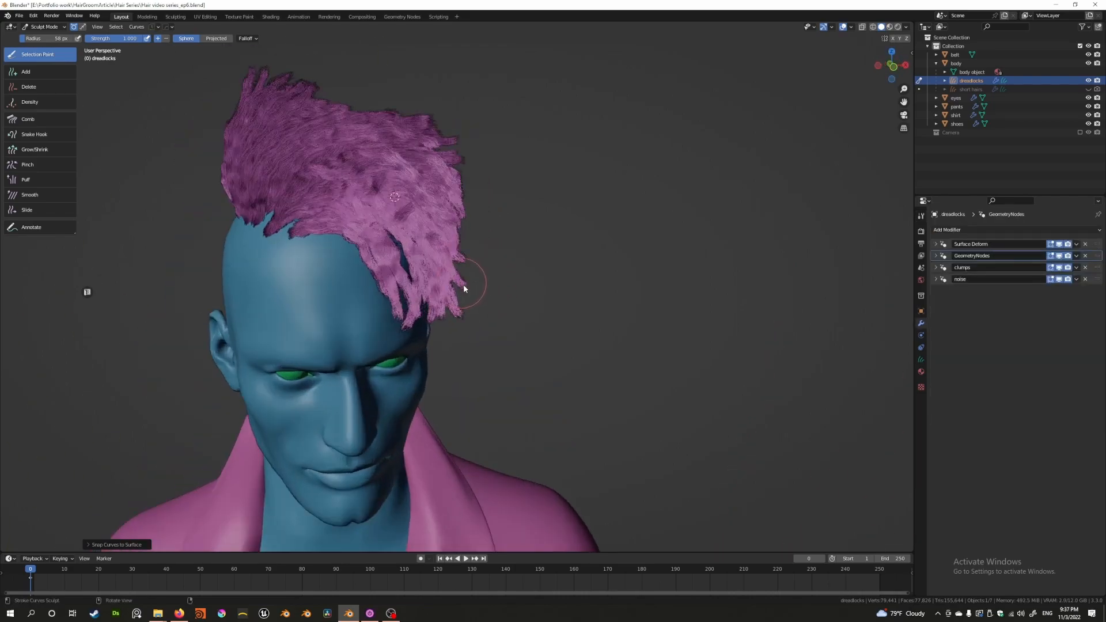
# Orbit around the head to inspect the clumped dreadlocks from the front
pyautogui.moveTo(465, 289); pyautogui.dragTo(440, 246)
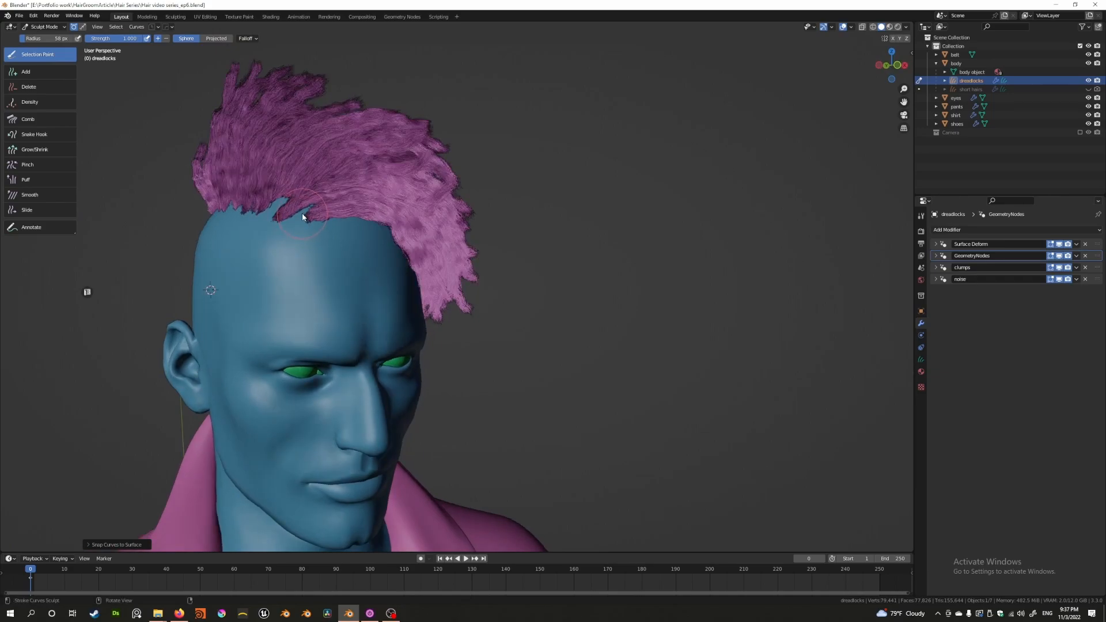
pyautogui.moveTo(302, 210)
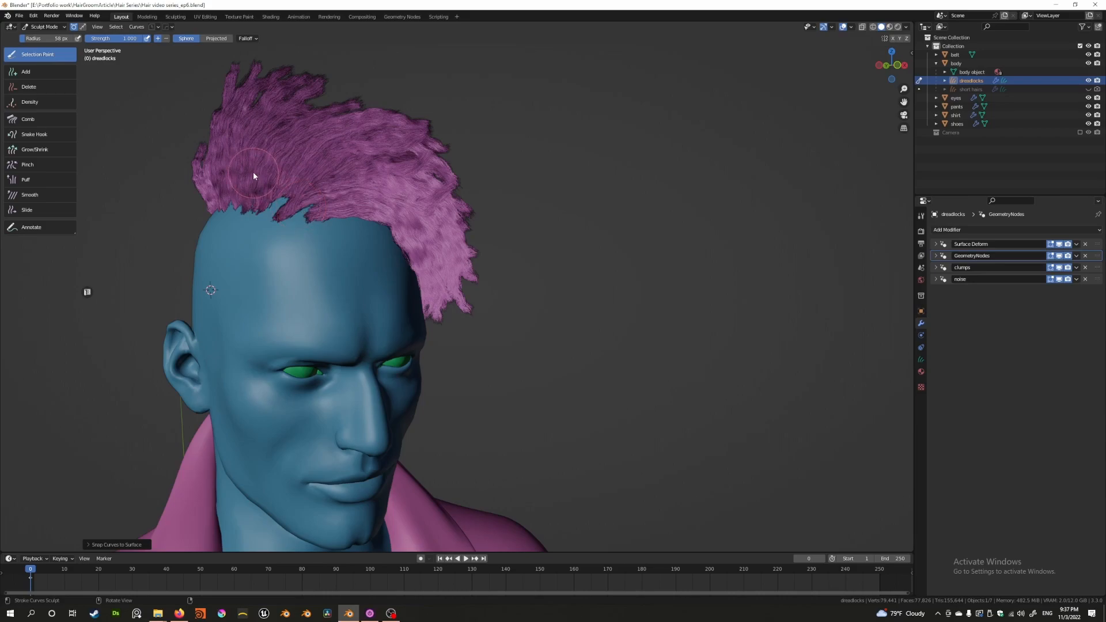
pyautogui.moveTo(326, 179)
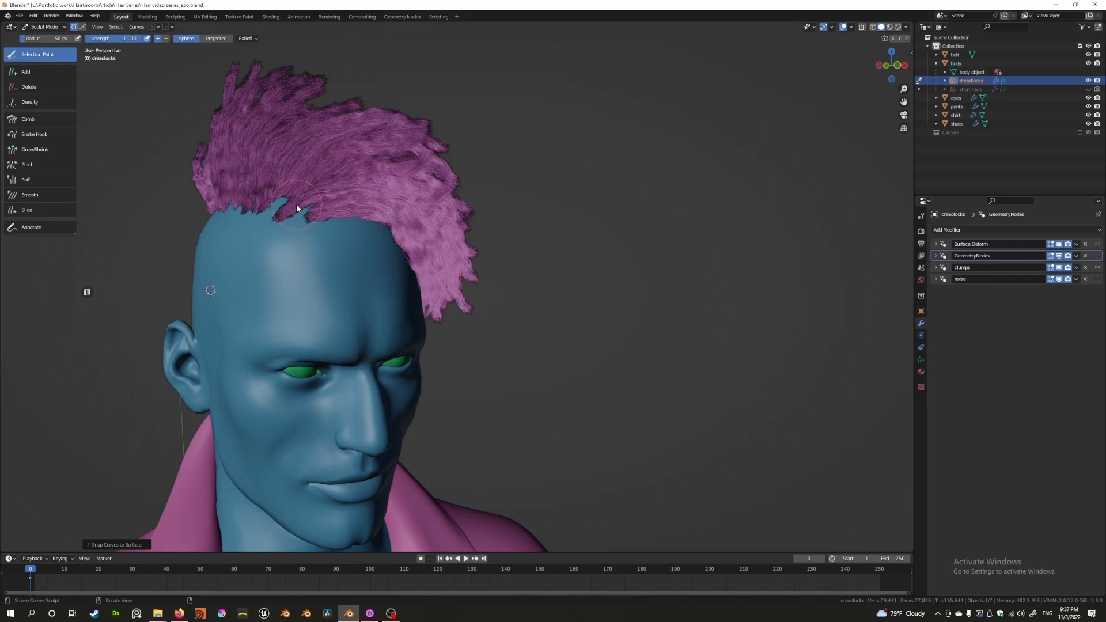
pyautogui.moveTo(296, 196)
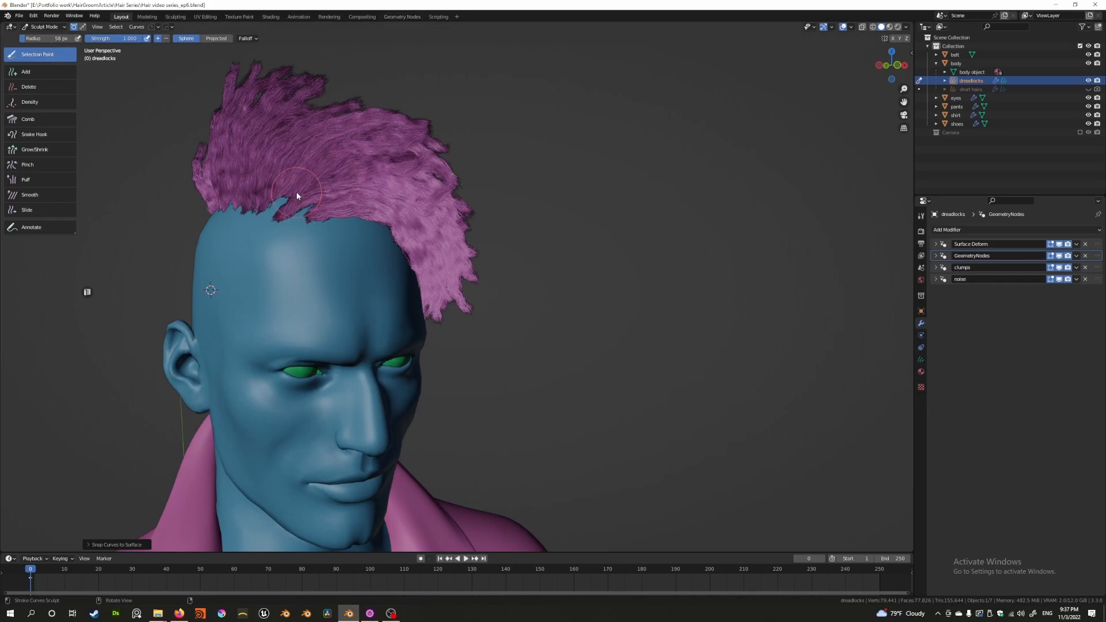